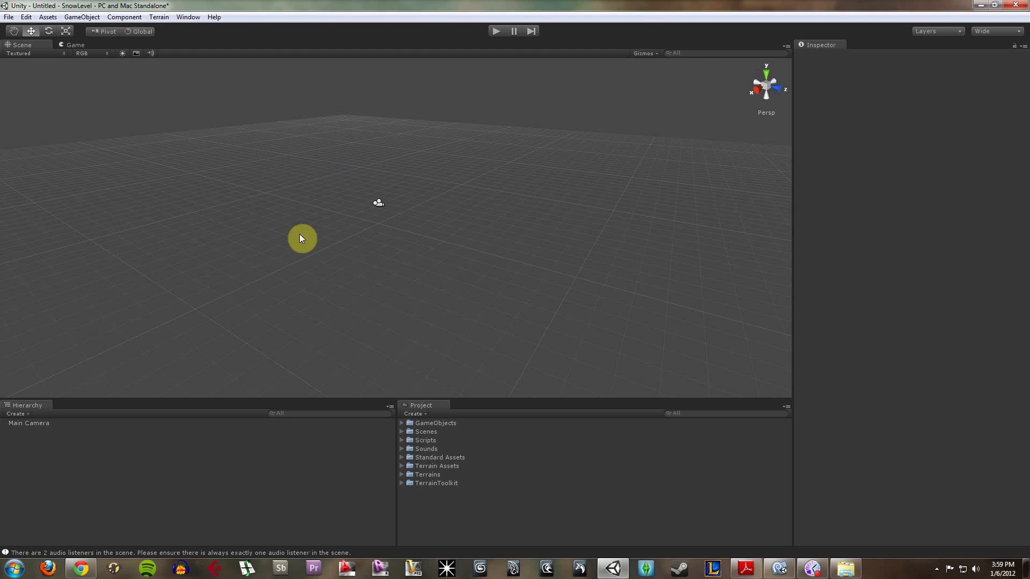
mouse_move(495, 166)
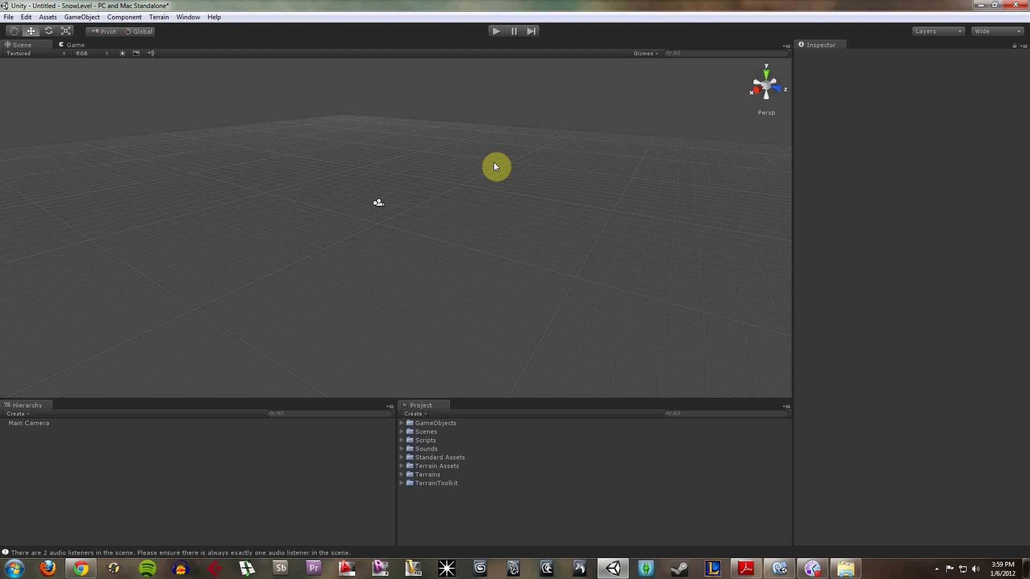
mouse_move(767, 88)
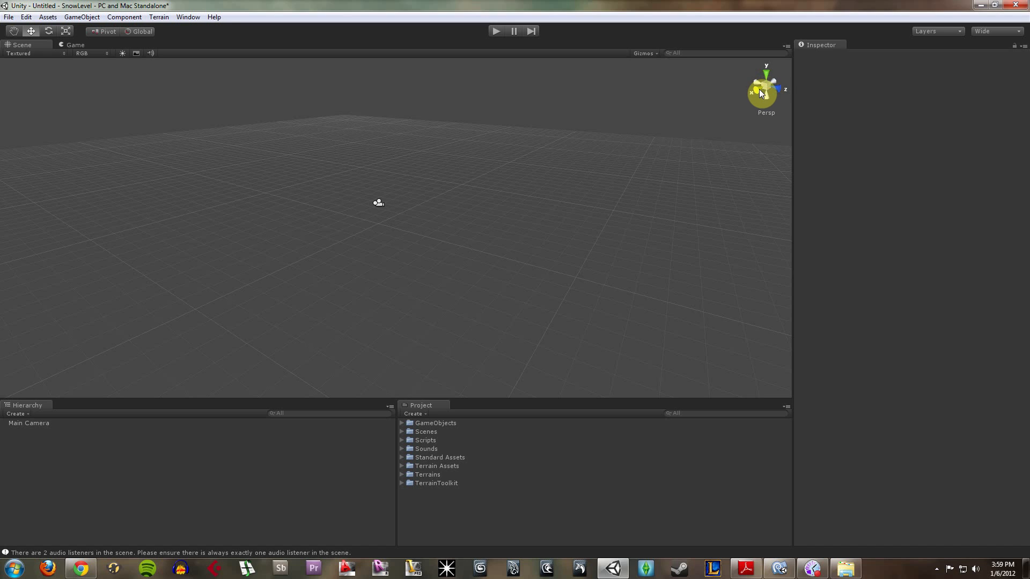
Step: Check the front Scene view and the Game view preview, then return to perspective editing
click(764, 86)
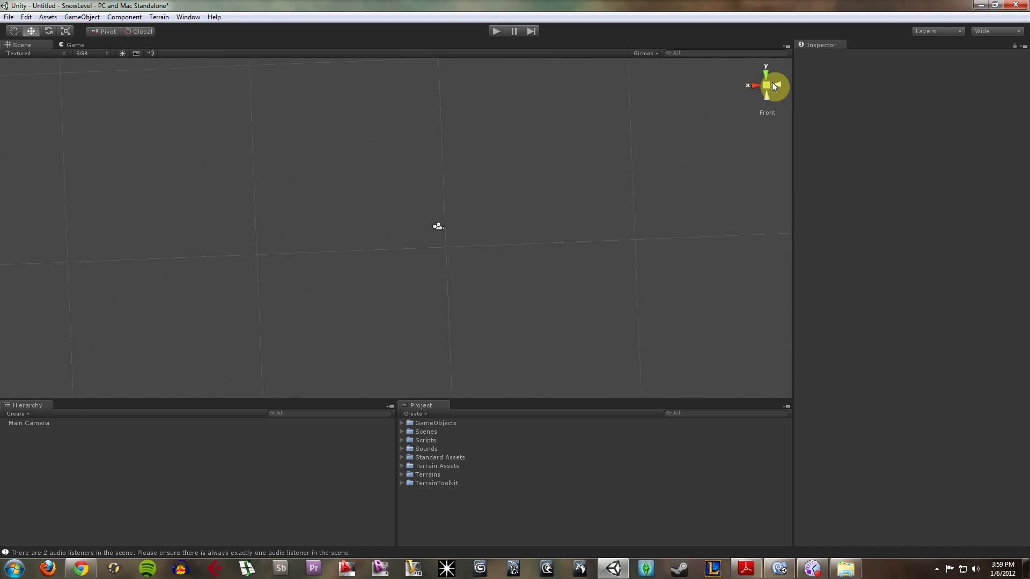
click(765, 86)
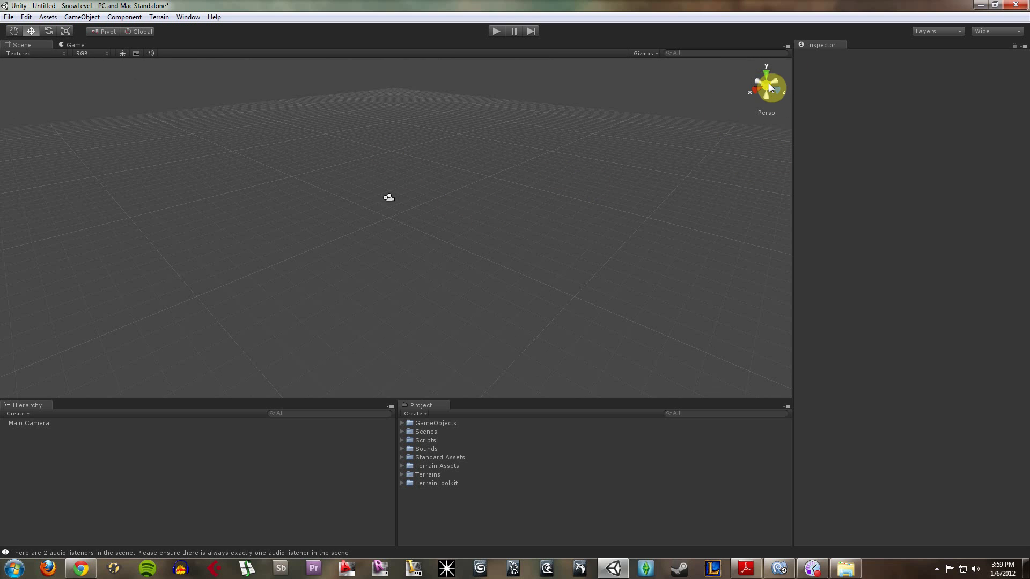
mouse_move(275, 312)
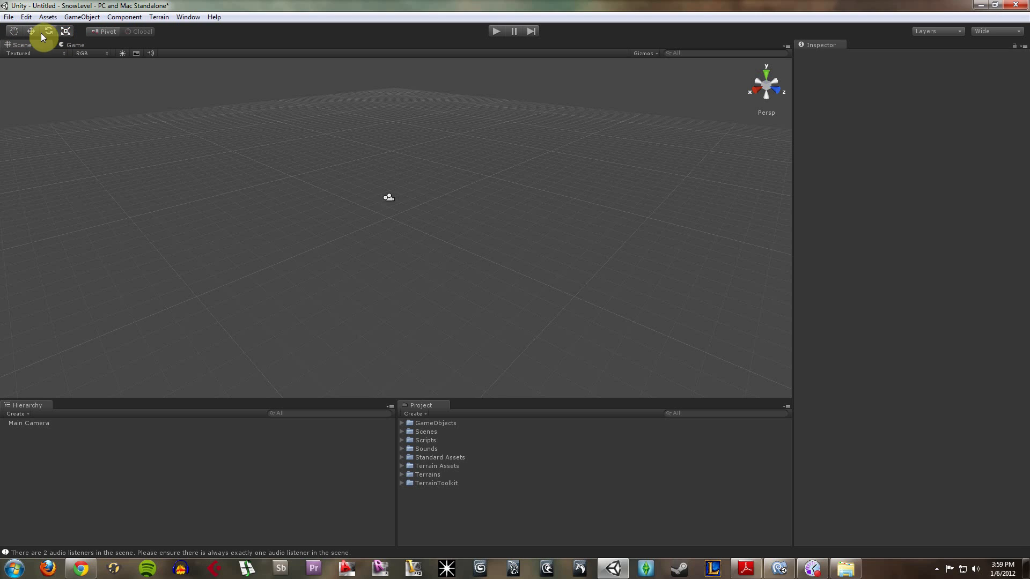
click(74, 45)
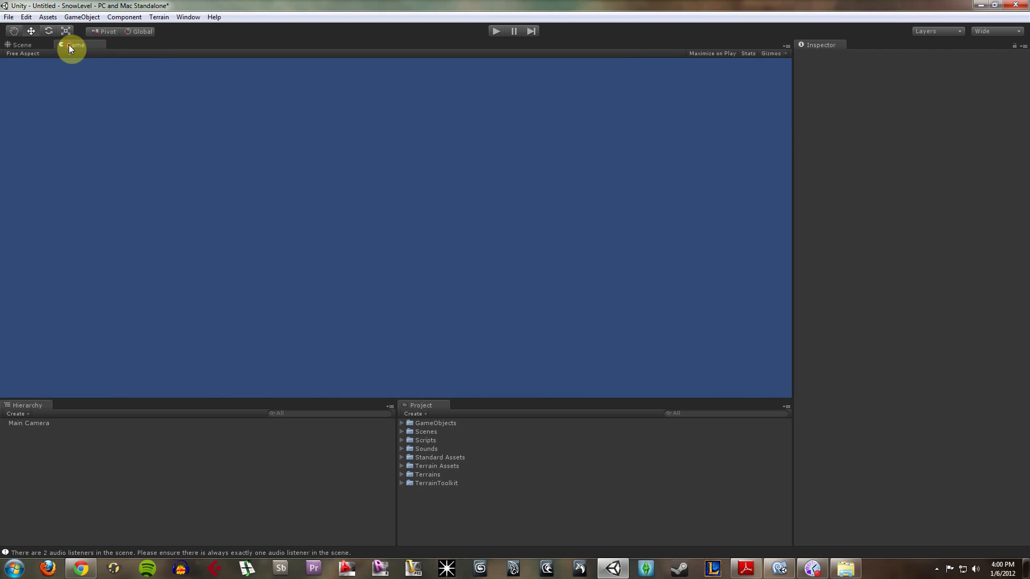
click(21, 44)
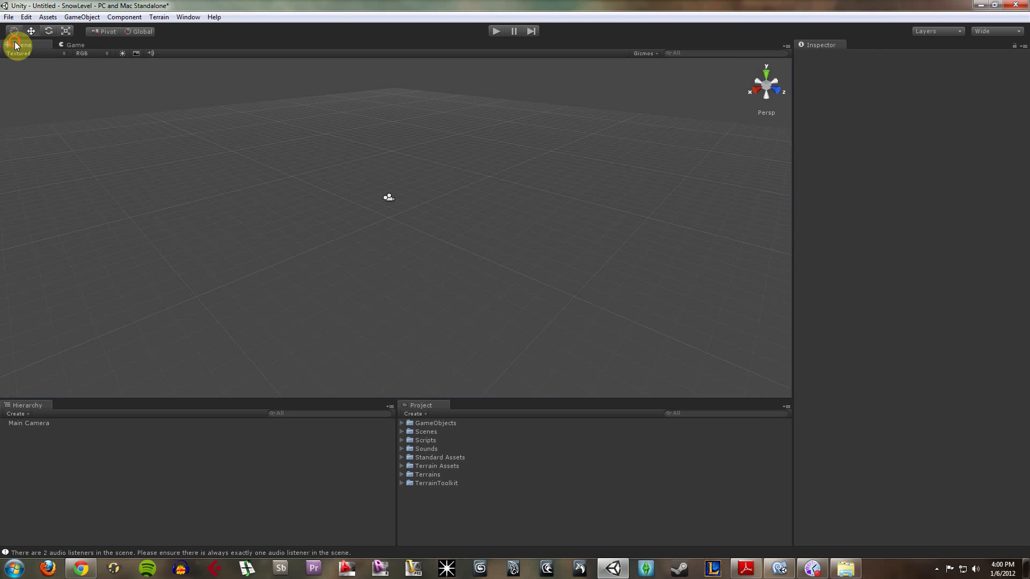
mouse_move(37, 56)
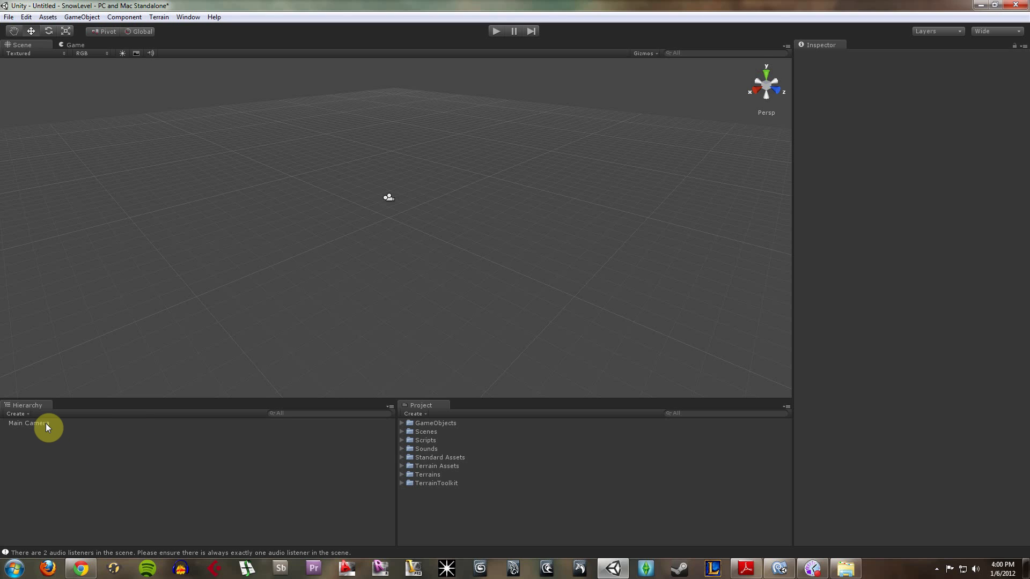
Step: Browse the GameObjects and Standard Assets folders, then select Main Camera to inspect it
click(28, 423)
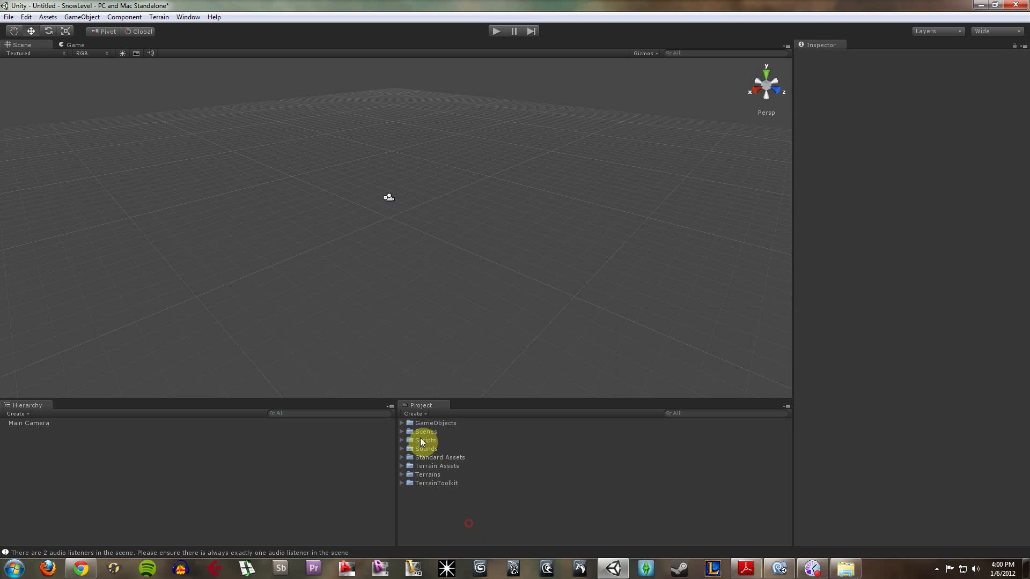
click(435, 424)
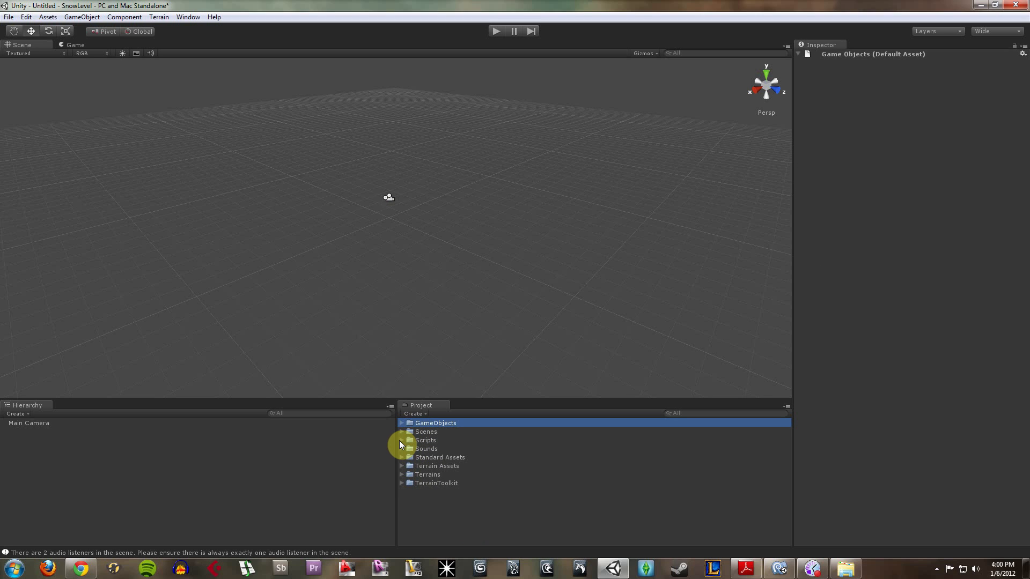
click(401, 448)
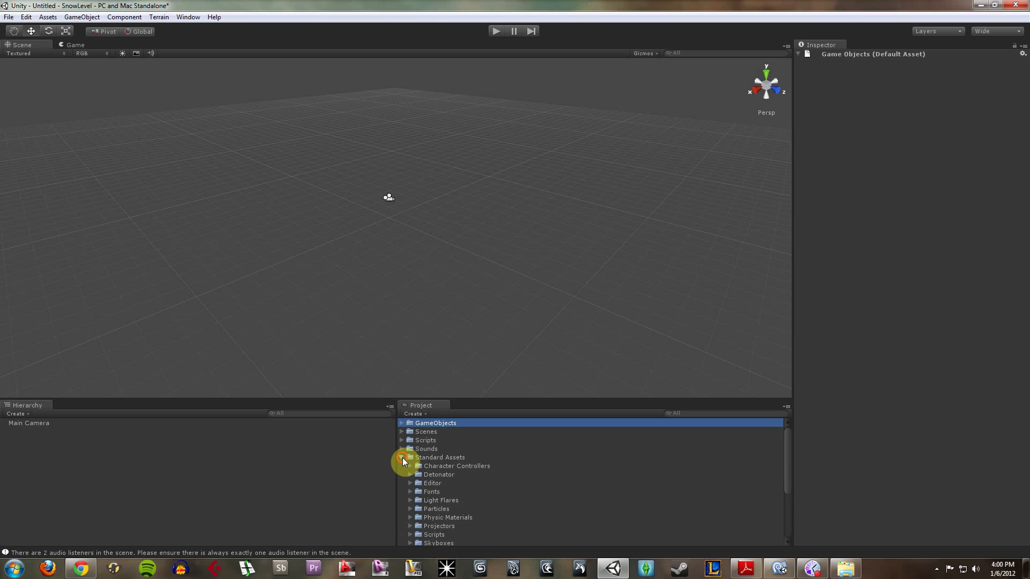
click(402, 457)
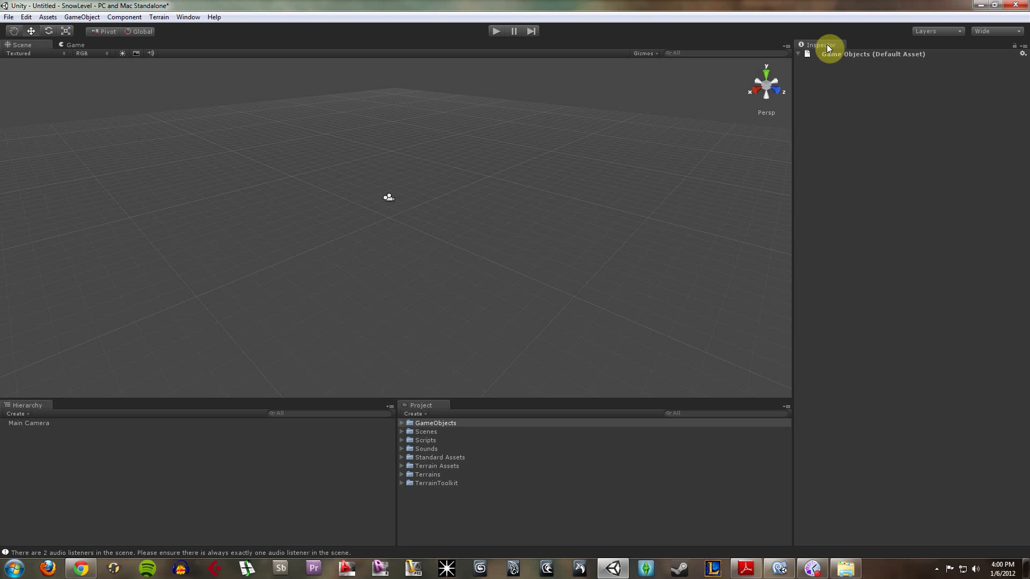
click(29, 423)
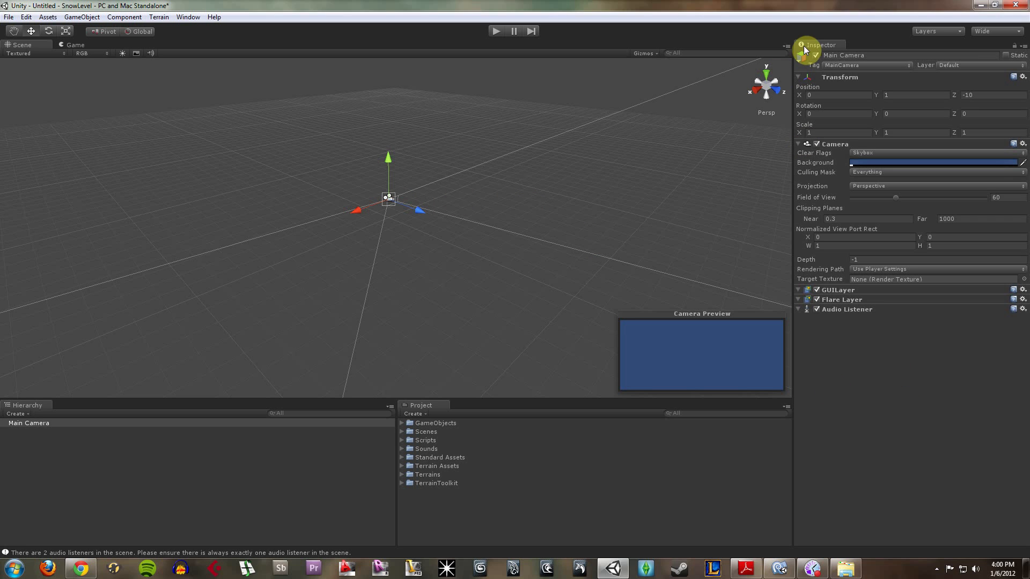
mouse_move(843, 246)
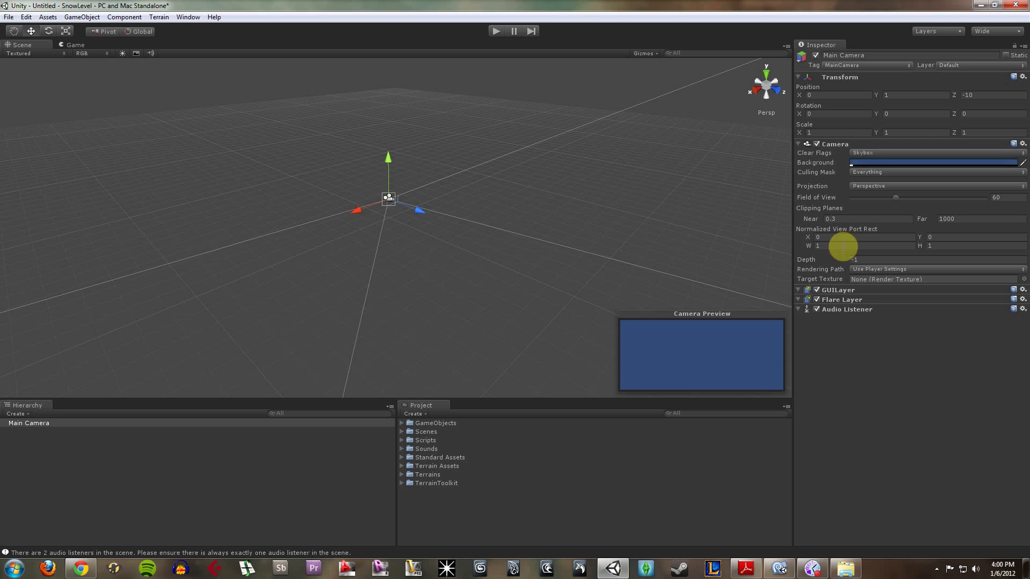
mouse_move(835, 83)
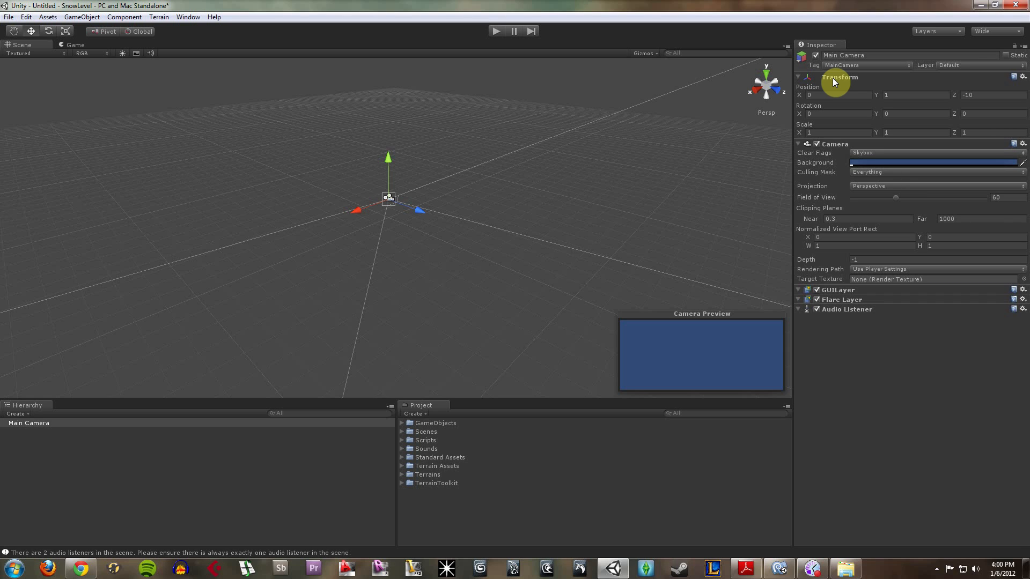
mouse_move(893, 411)
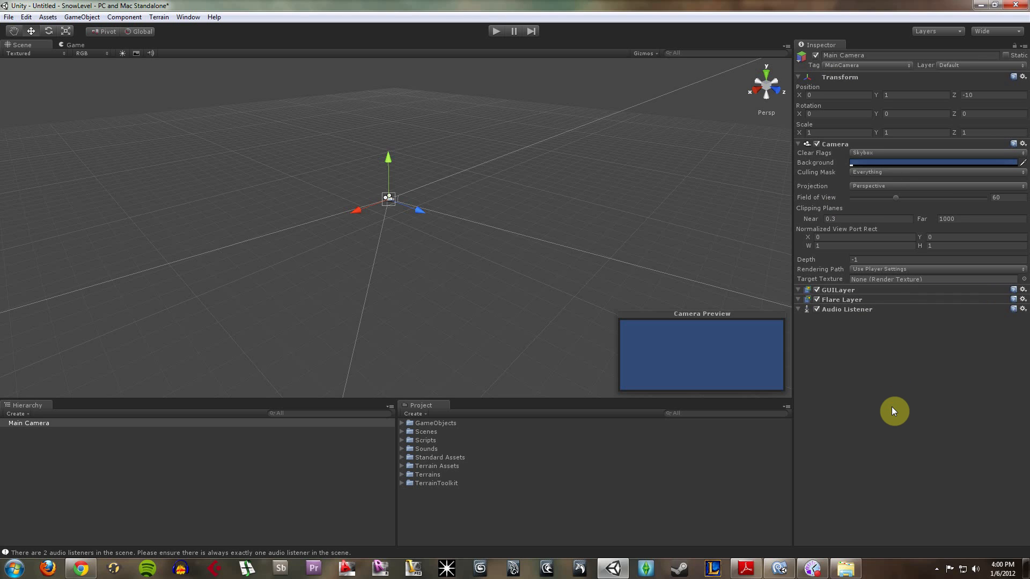
mouse_move(901, 327)
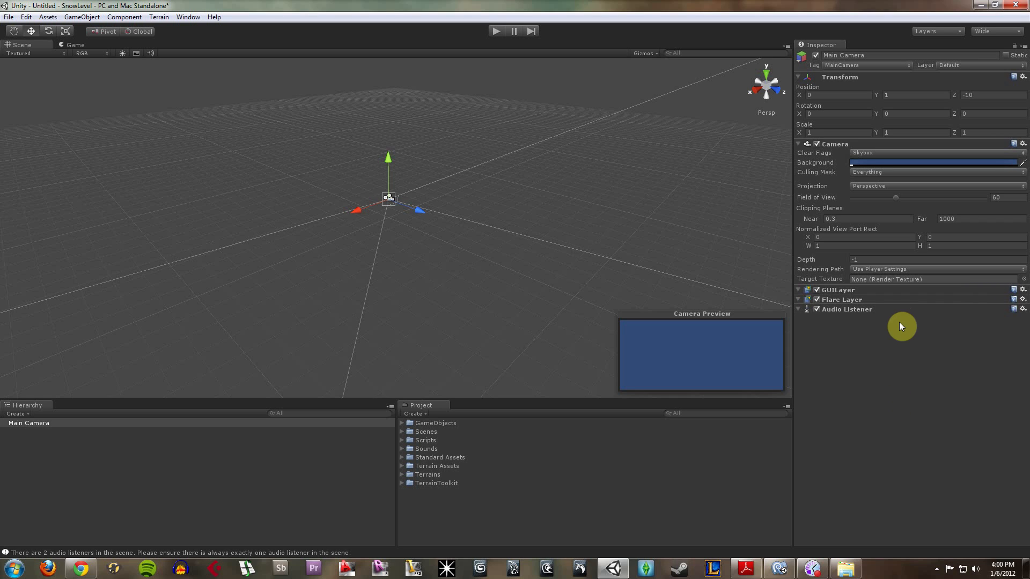
mouse_move(880, 355)
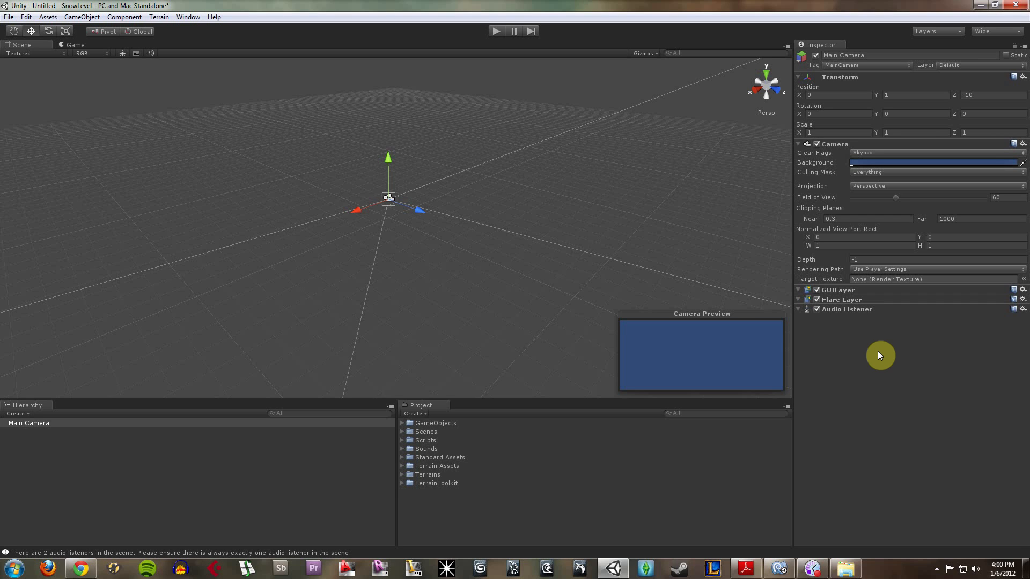
Step: Browse the Scenes and Standard Assets folders, ending with Standard Assets collapsed
click(426, 431)
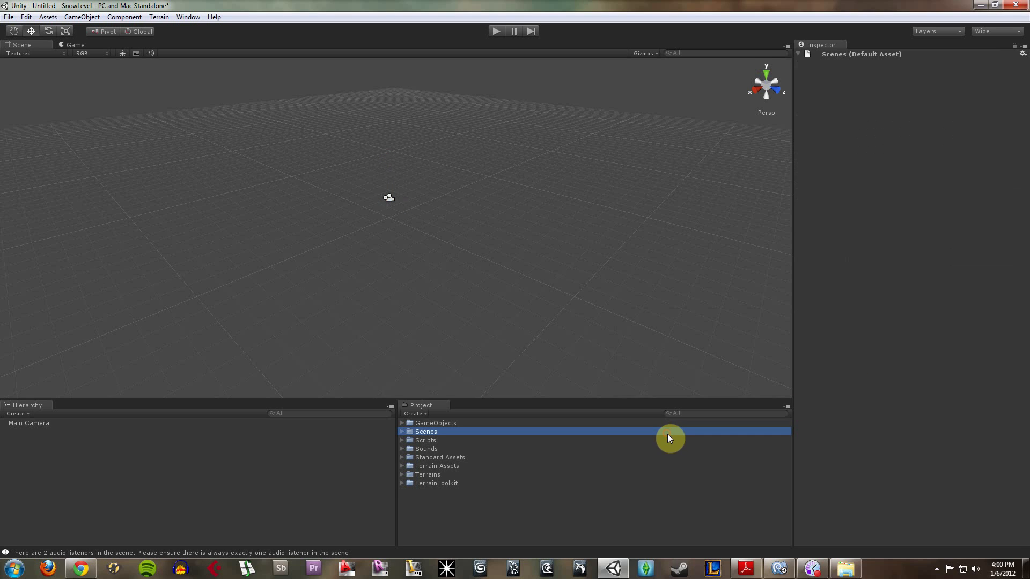
click(491, 512)
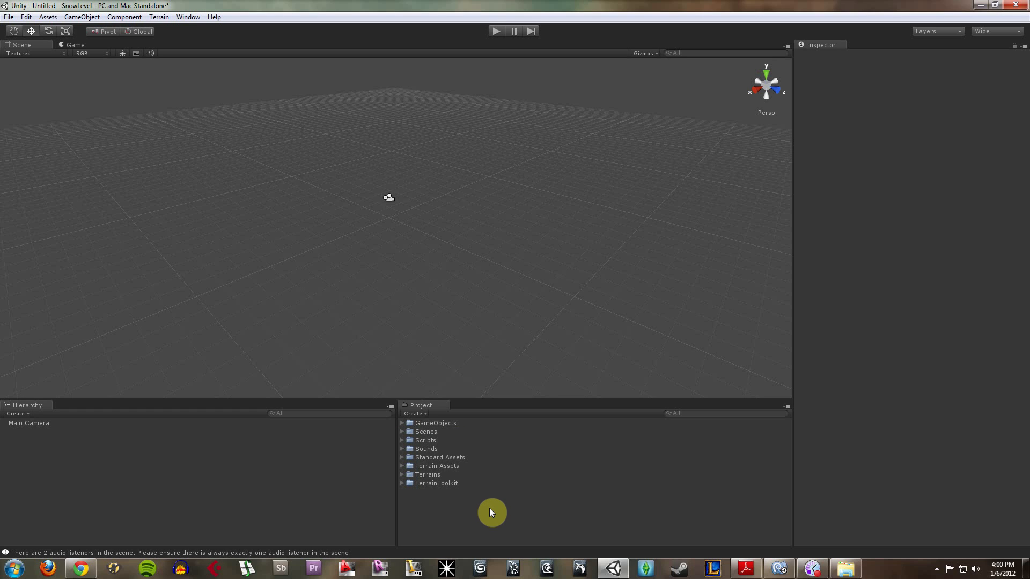
mouse_move(463, 491)
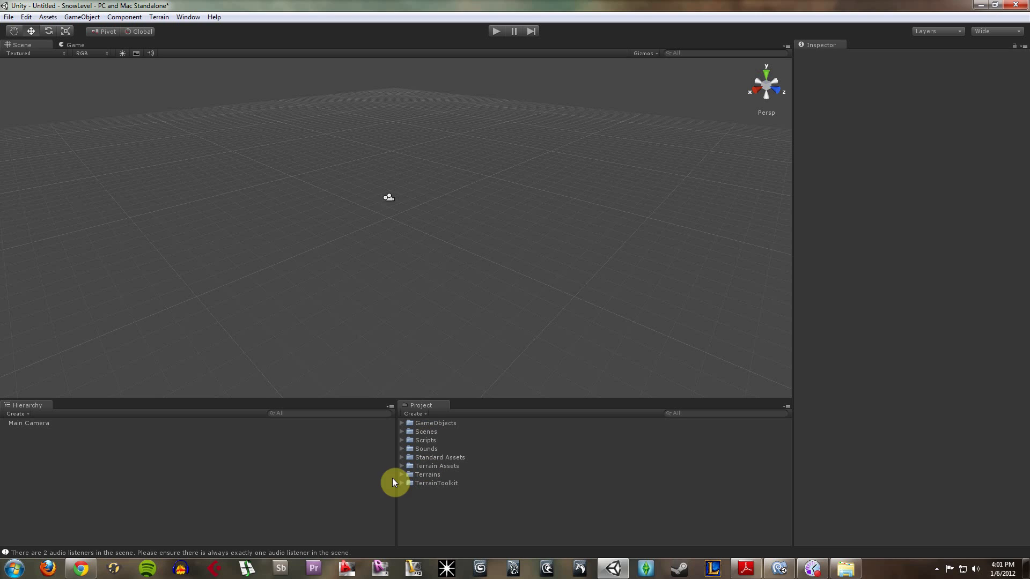
click(402, 457)
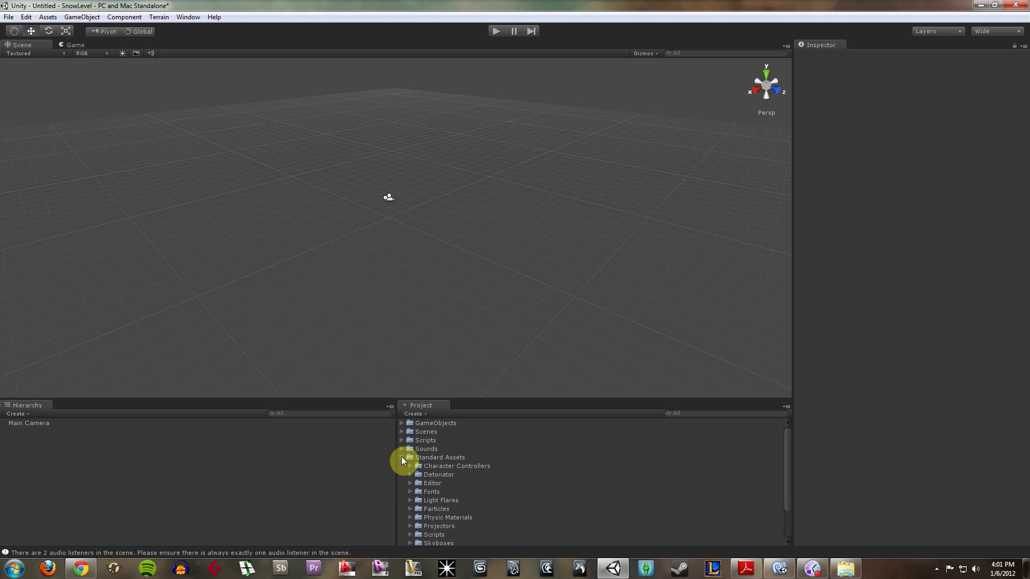
click(401, 457)
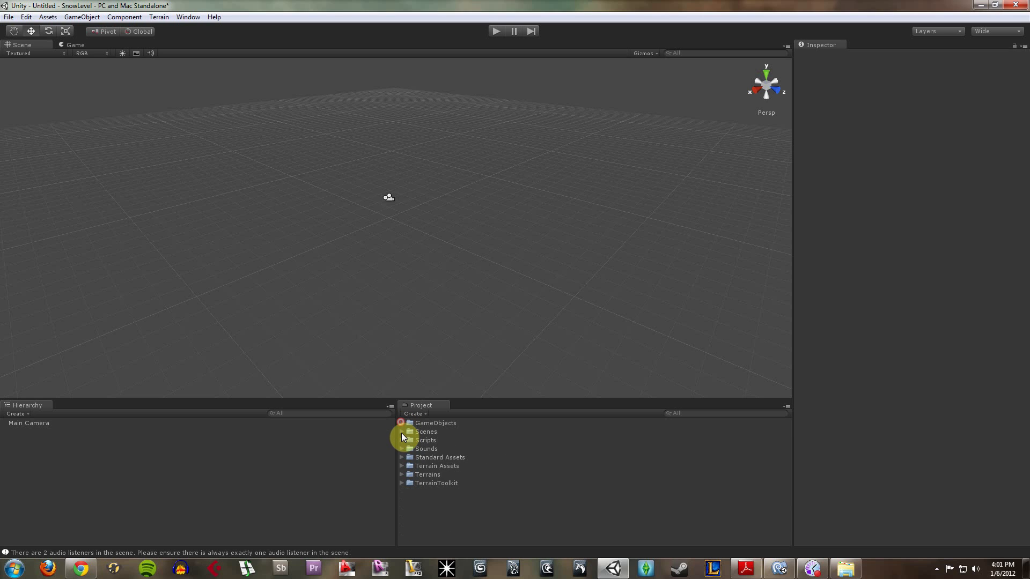
mouse_move(403, 452)
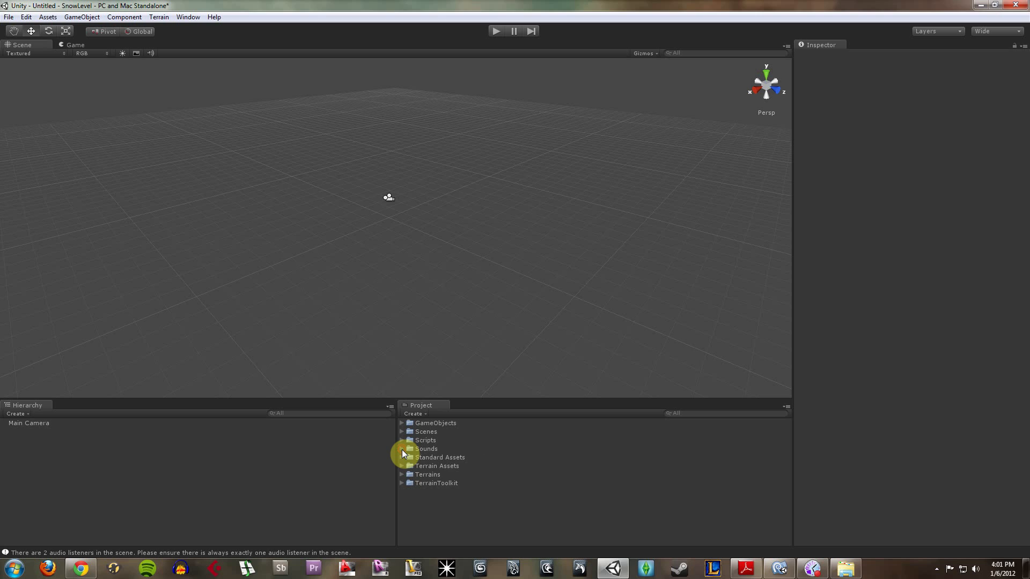
click(439, 457)
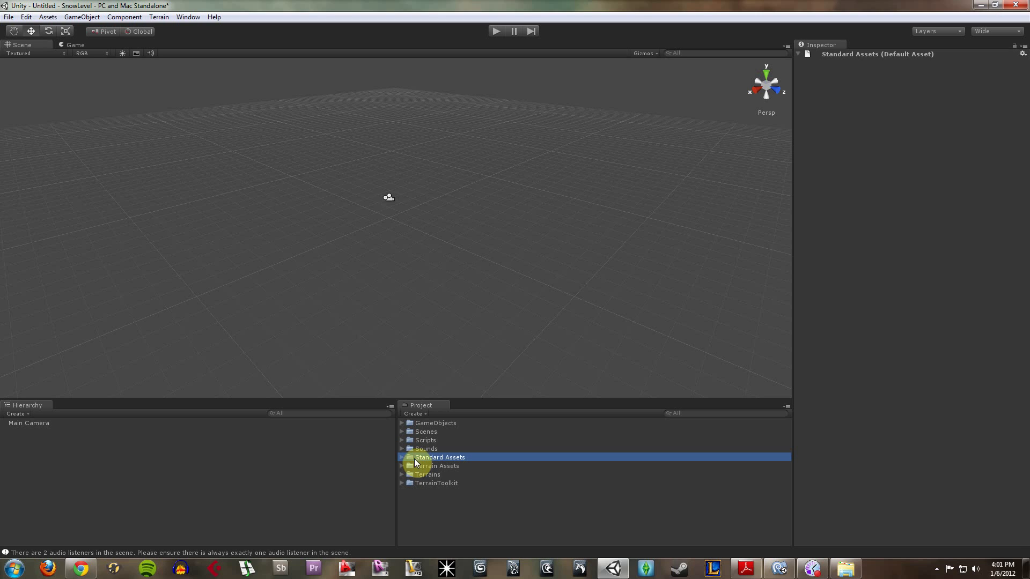
click(402, 457)
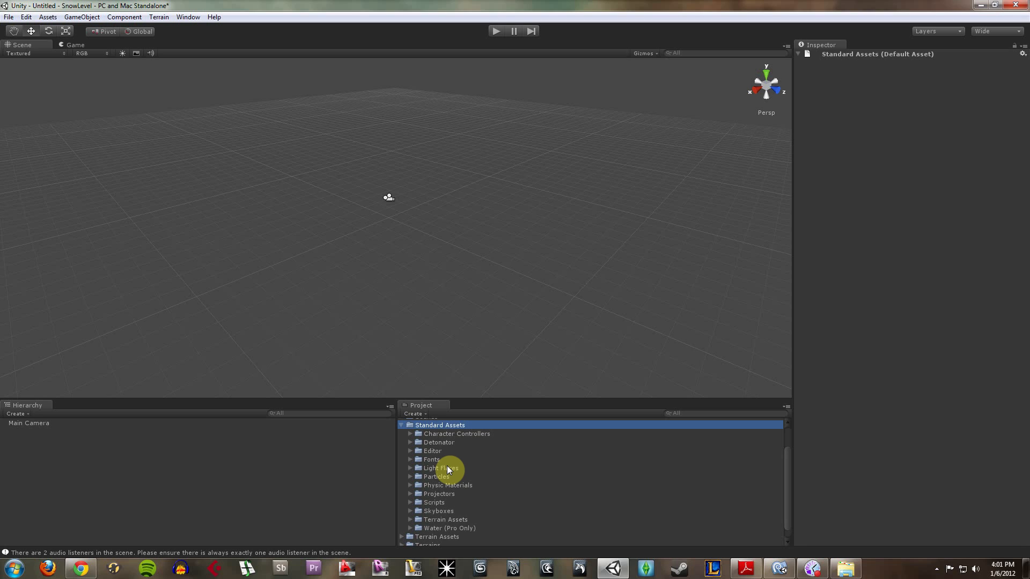
mouse_move(402, 426)
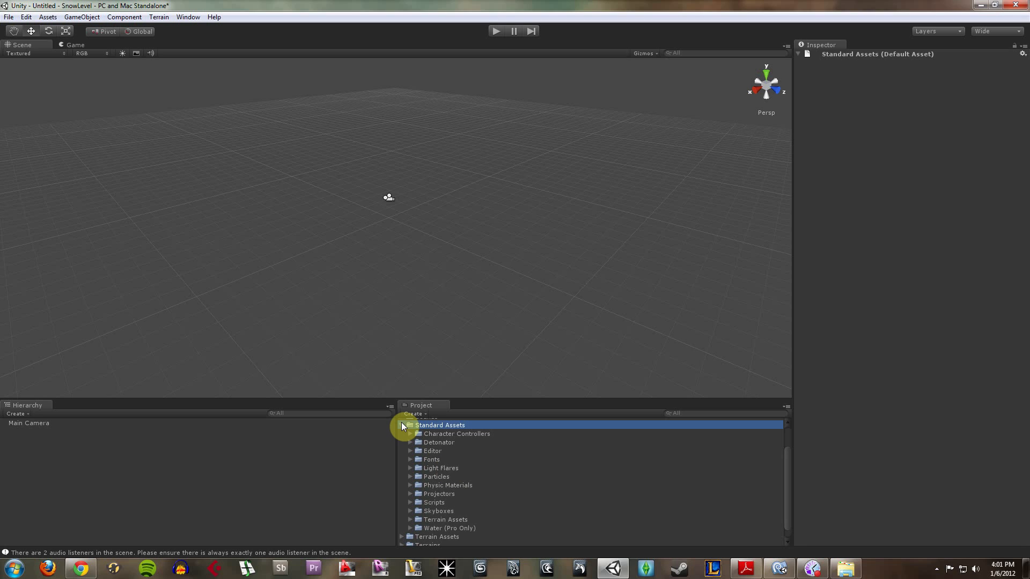
click(403, 424)
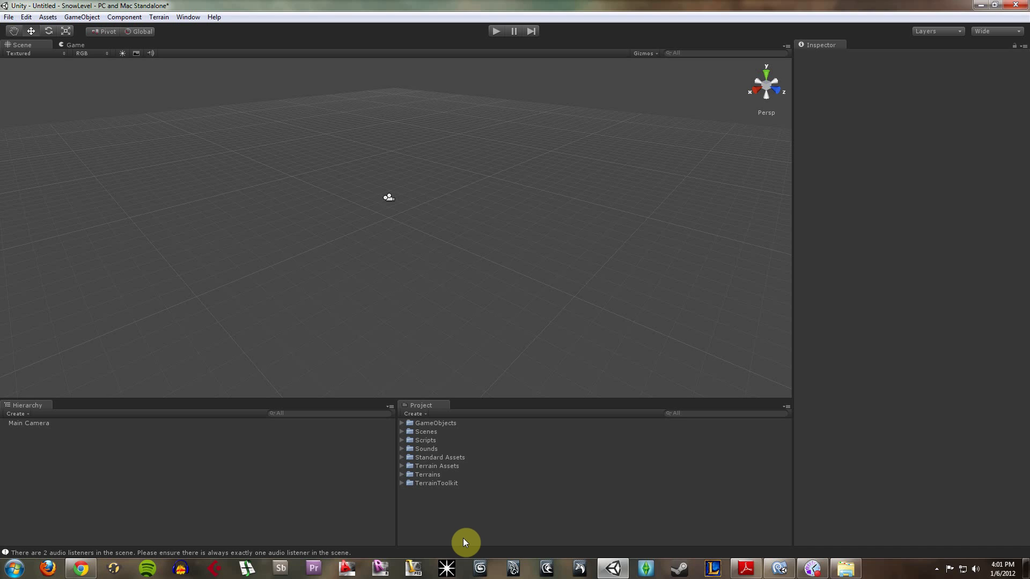
mouse_move(351, 345)
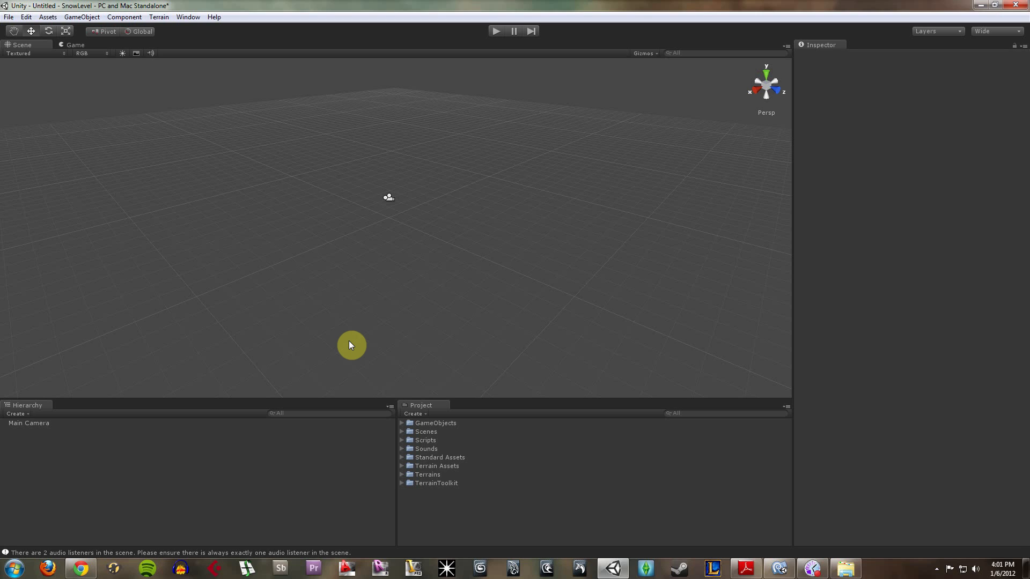
Step: Expand the Scenes folder to list Level_1_SnowWorld, ScriptingTest and TestLevel
click(402, 431)
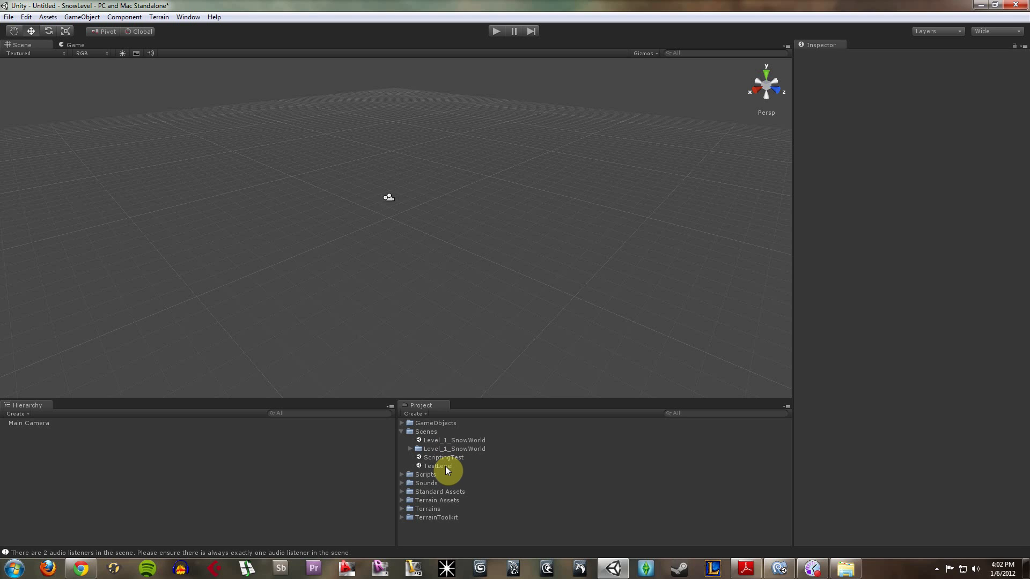
Step: Open TestLevel without saving the untitled scene, and select its Terrain
double_click(438, 466)
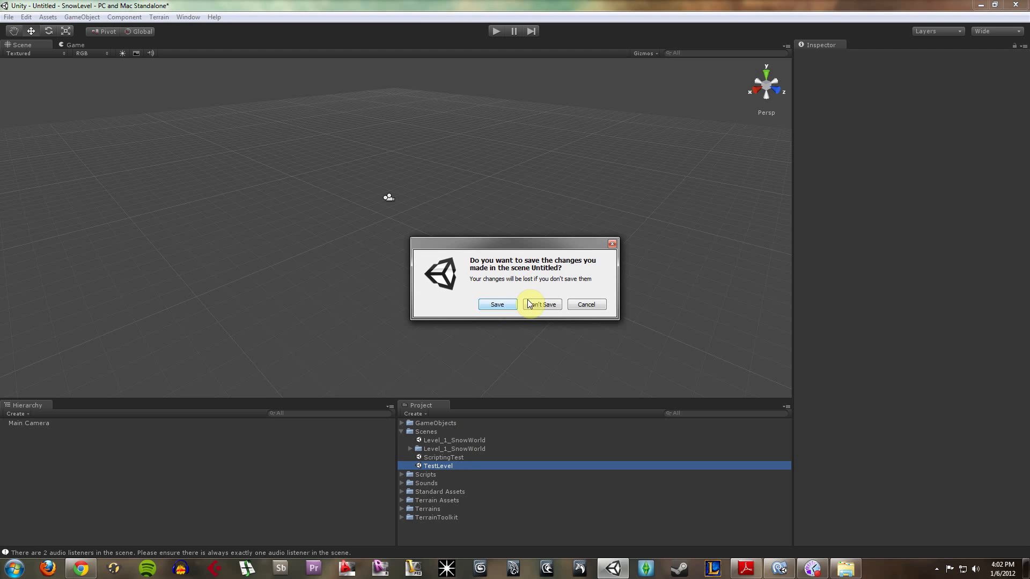
click(540, 304)
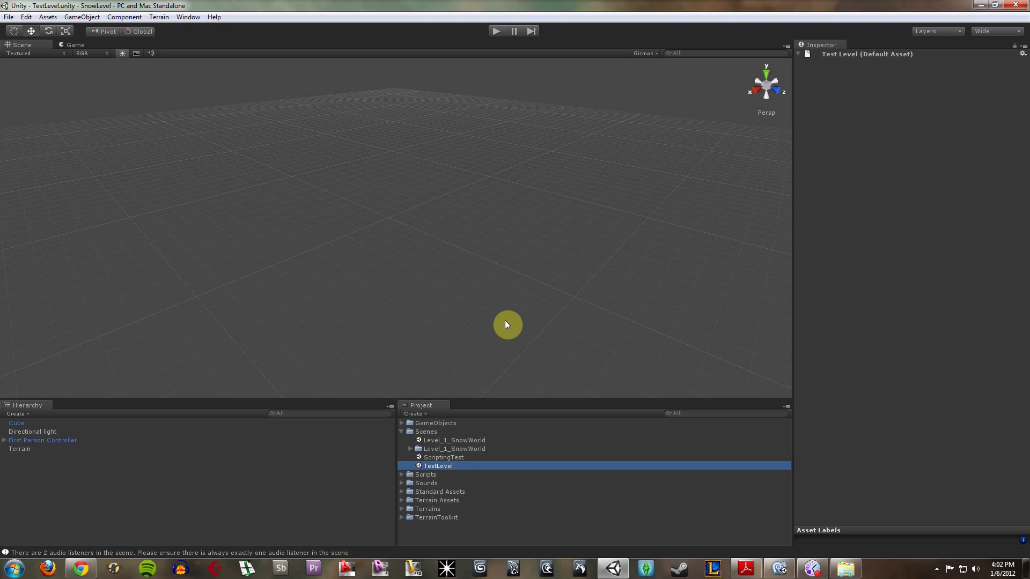
click(19, 449)
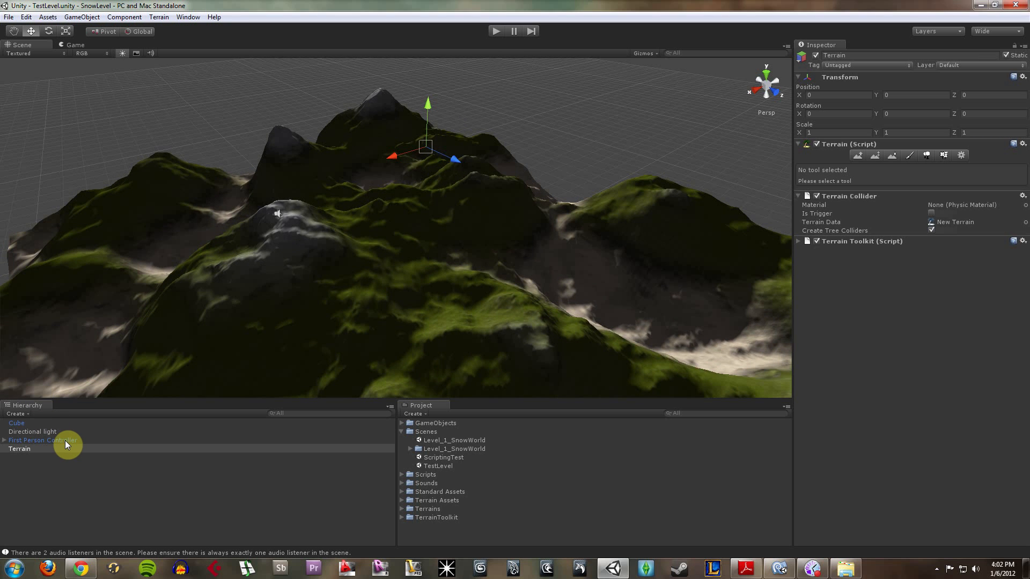
Step: Inspect the controller, cube and directional light, show the skybox, and collapse Scenes
click(43, 440)
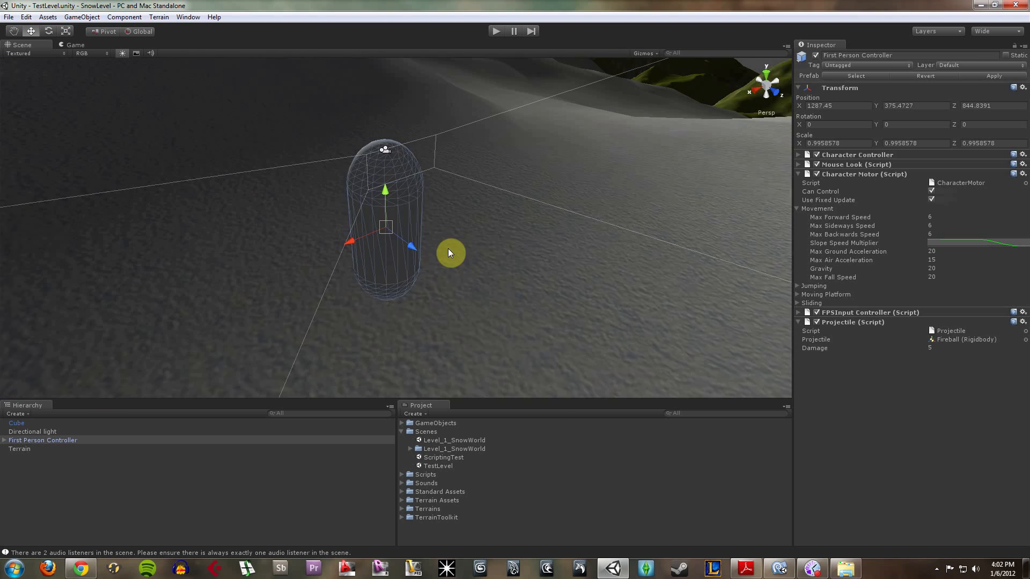
click(16, 422)
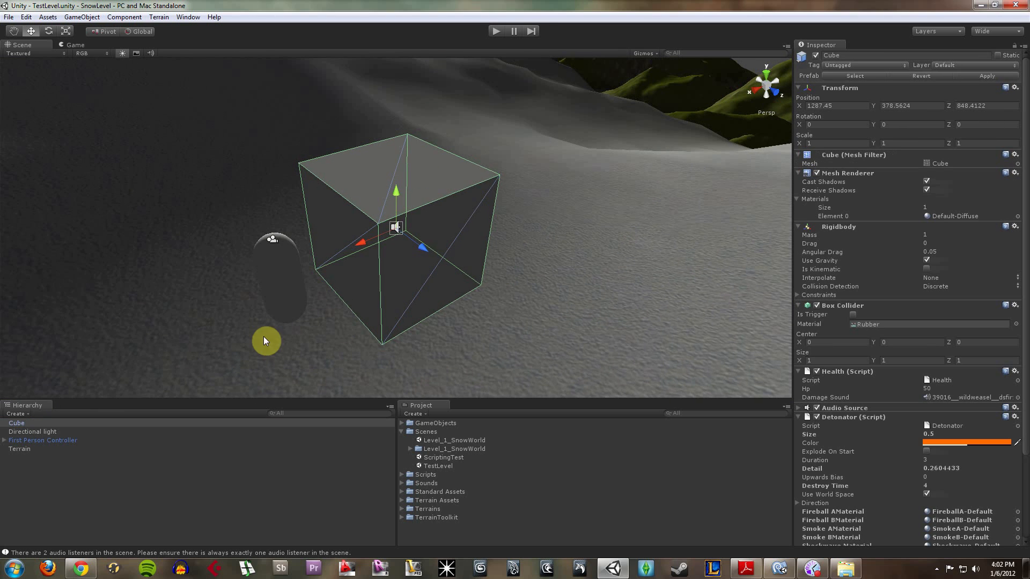
click(32, 431)
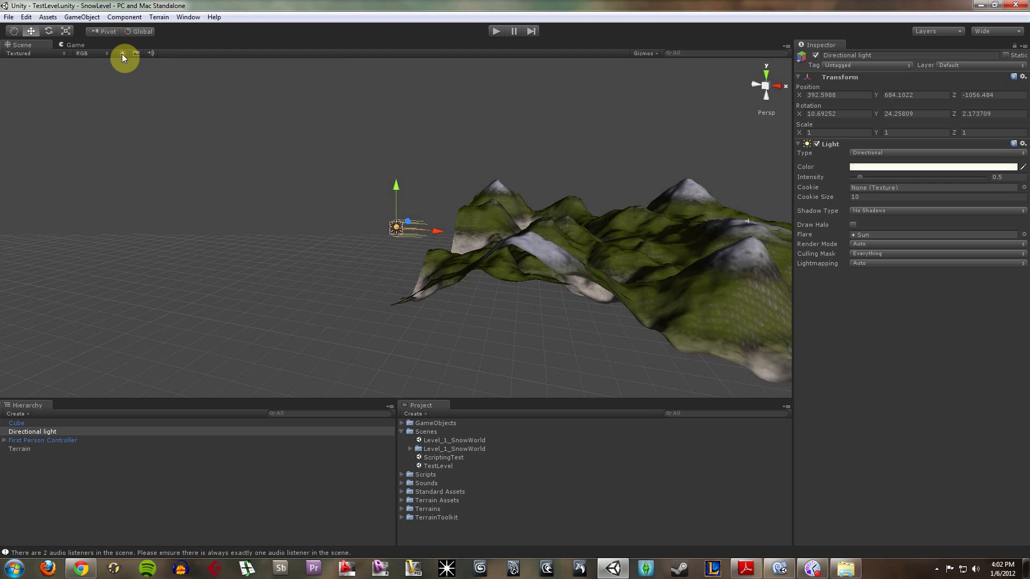
click(136, 54)
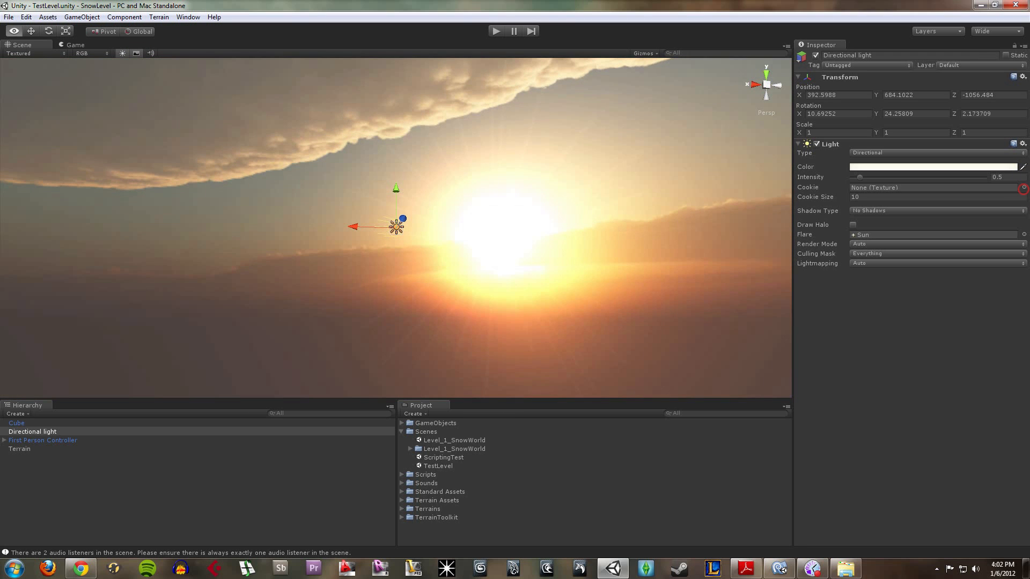
mouse_move(421, 249)
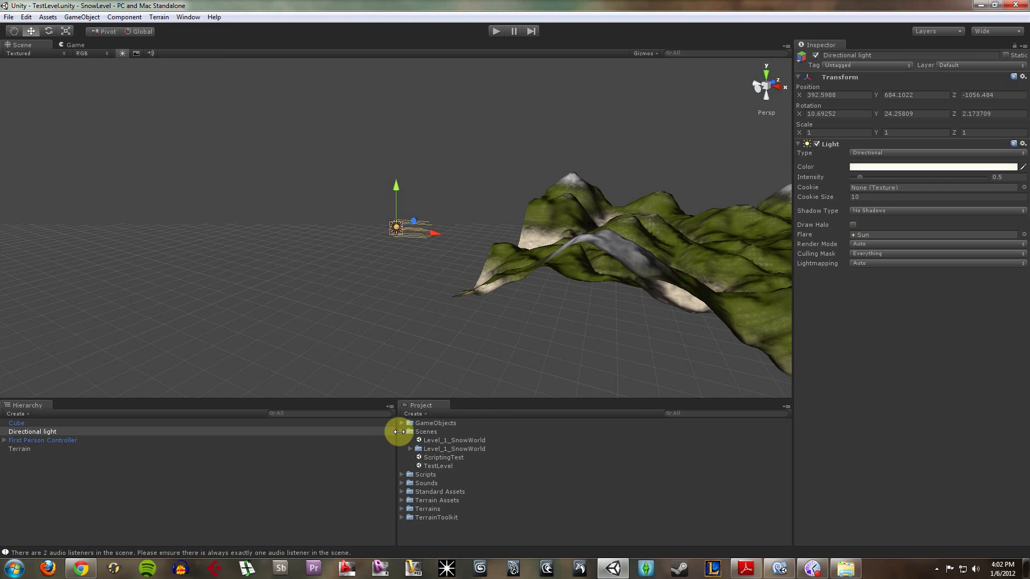
click(401, 431)
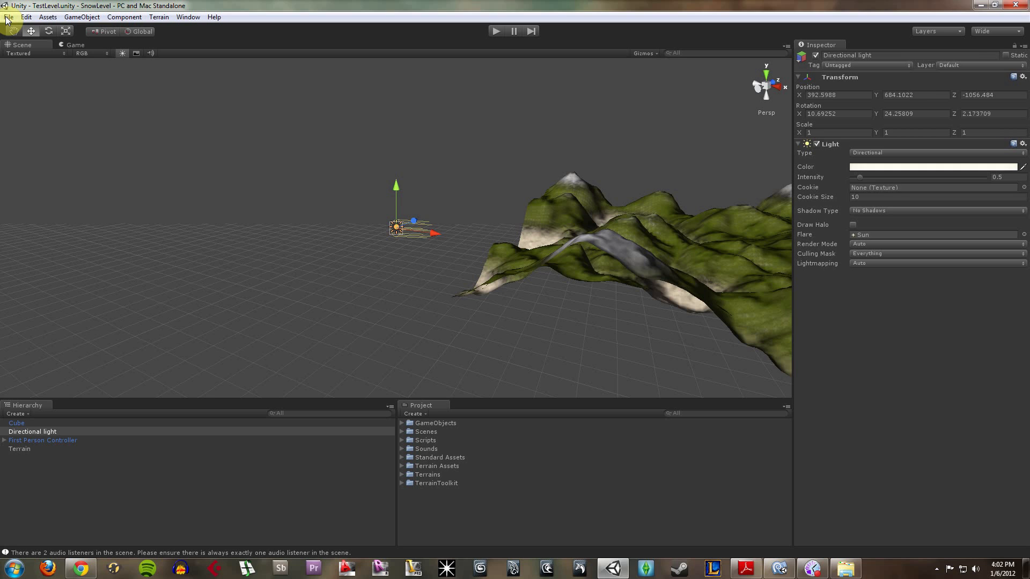
Step: Start a new scene and add an empty GameObject at X 5.036953, Y 1, Z -10
click(9, 16)
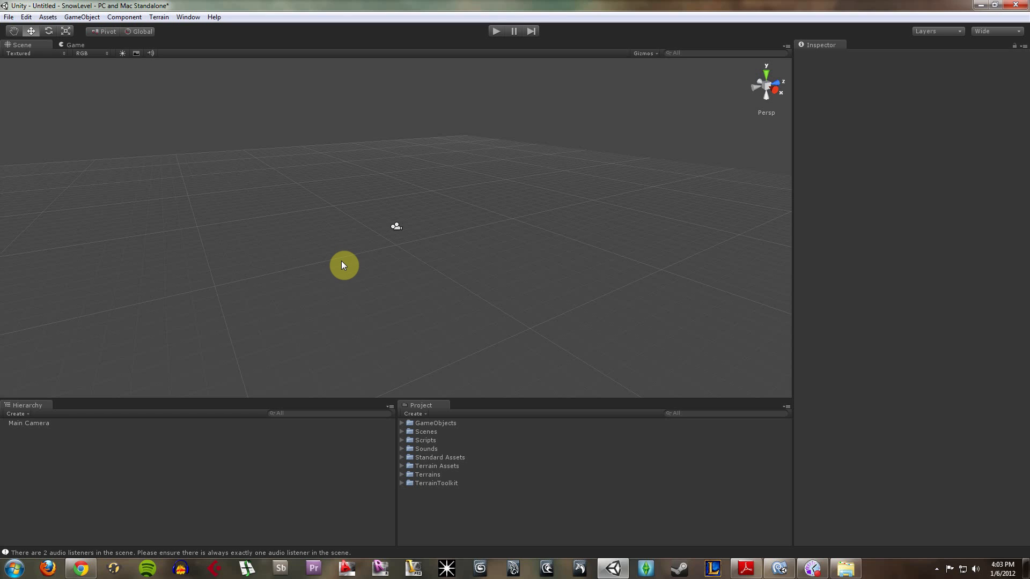
click(82, 16)
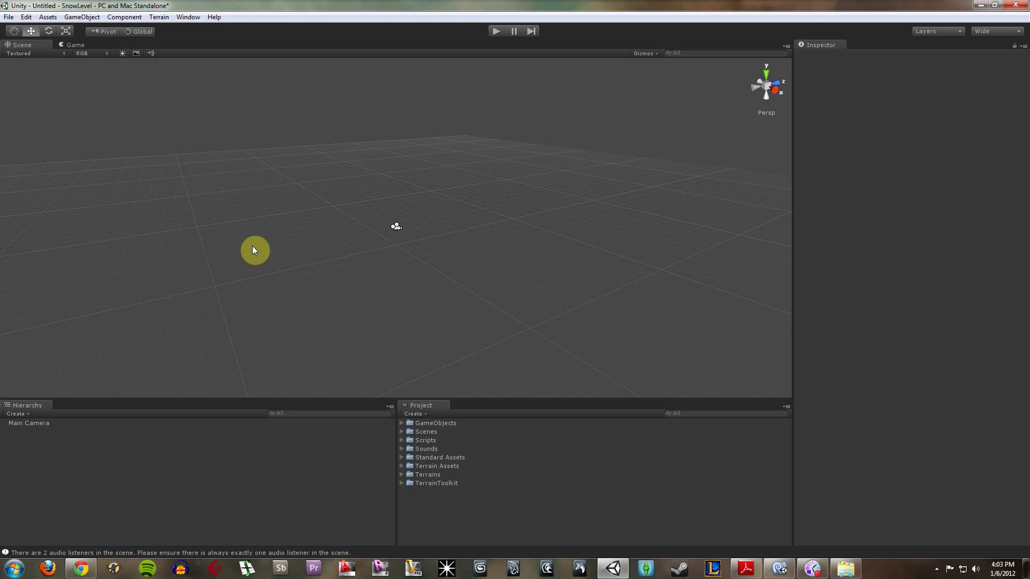
mouse_move(249, 244)
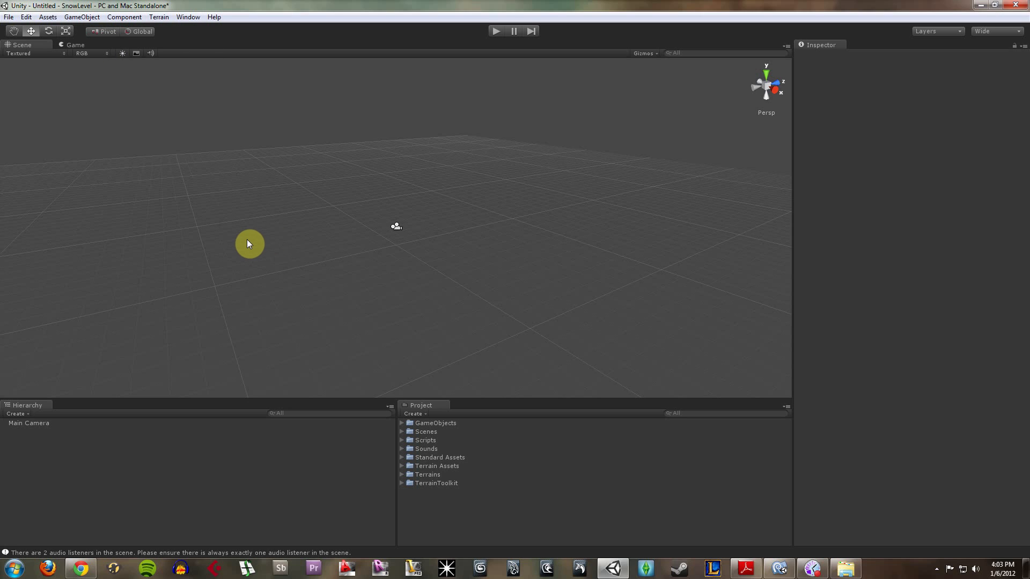
mouse_move(64, 12)
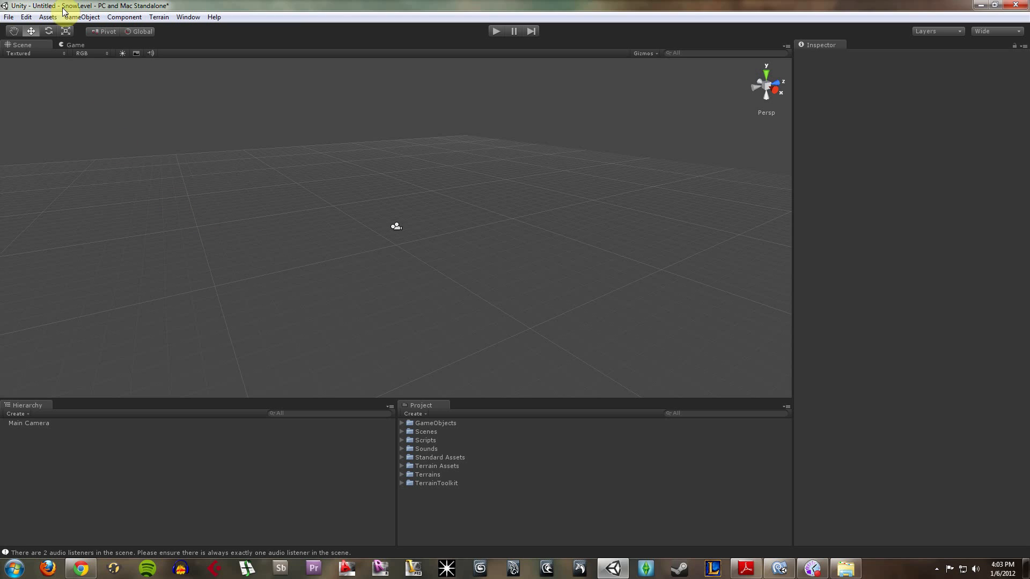
click(81, 16)
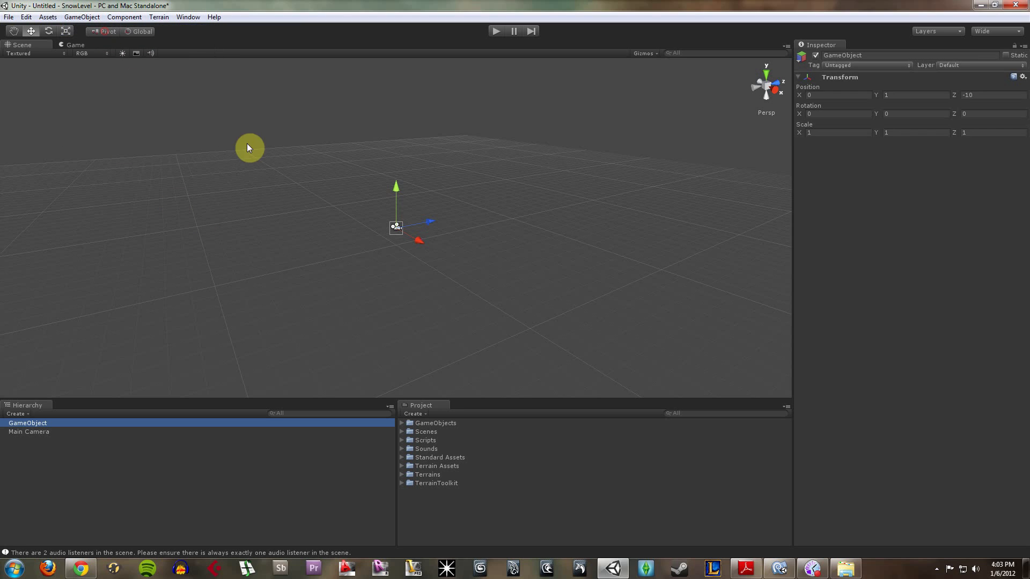
mouse_move(422, 245)
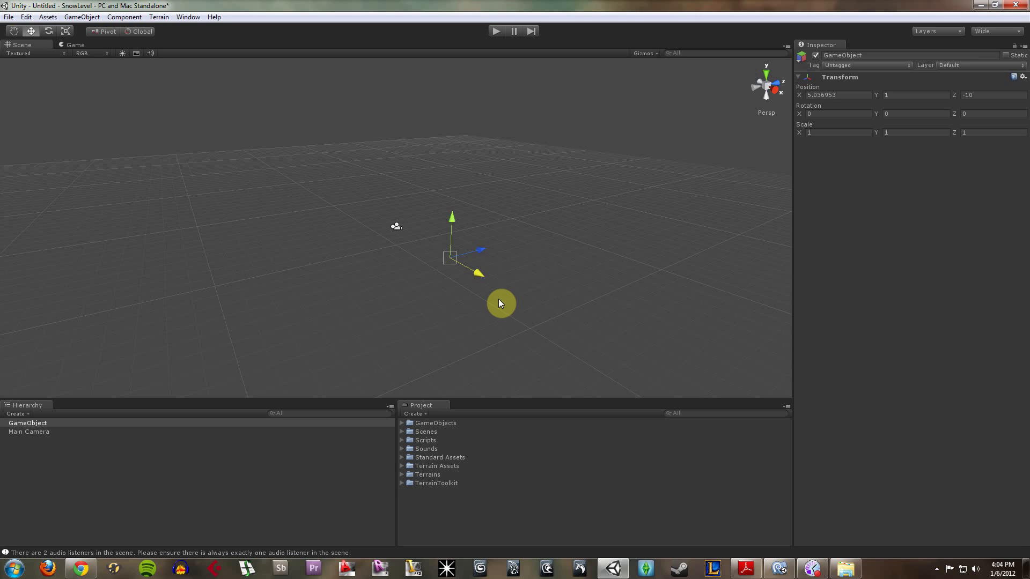
mouse_move(414, 234)
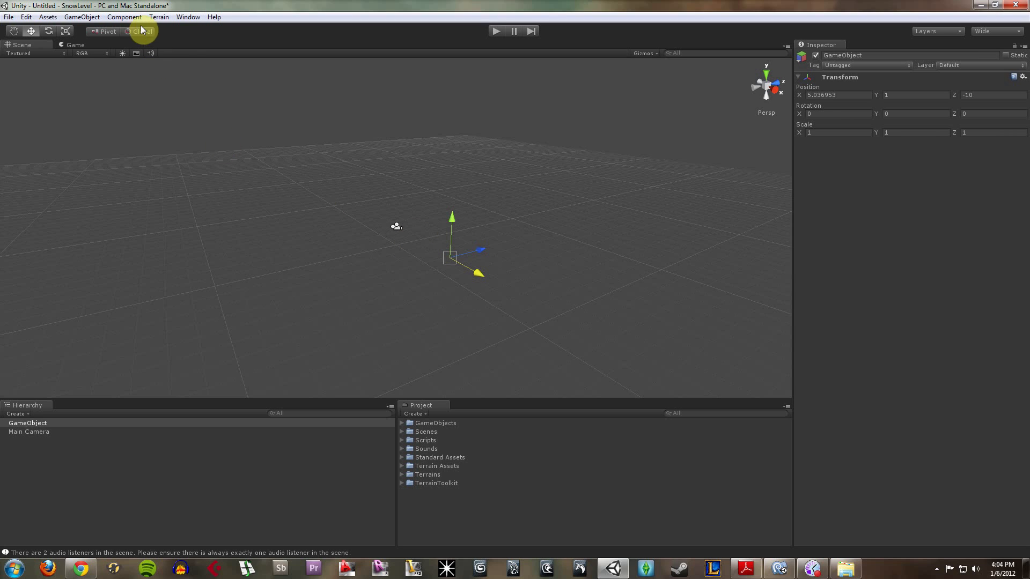
Step: Give the empty object a Mesh Filter and Mesh Renderer with a Sphere mesh and material
click(124, 17)
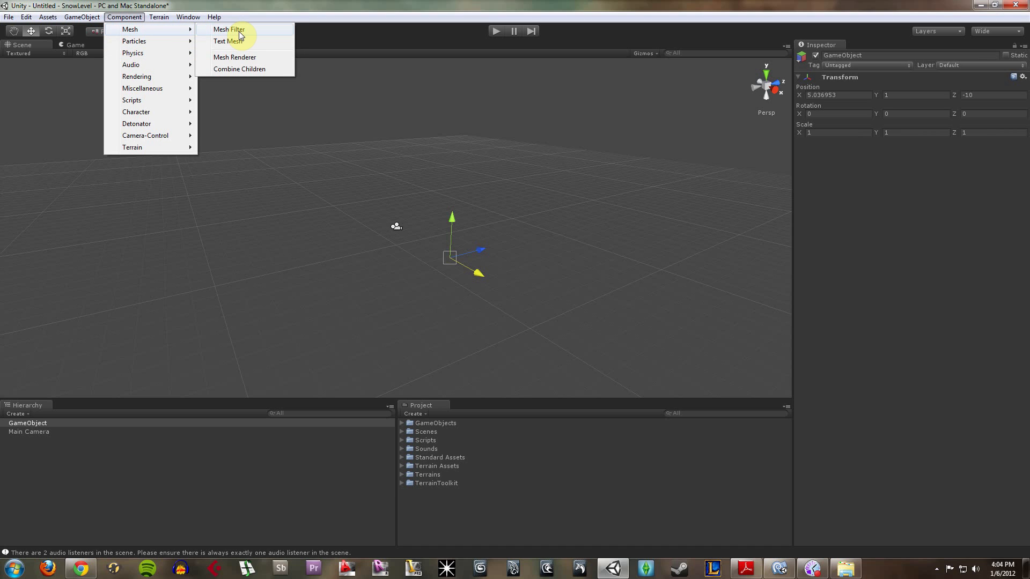
click(229, 29)
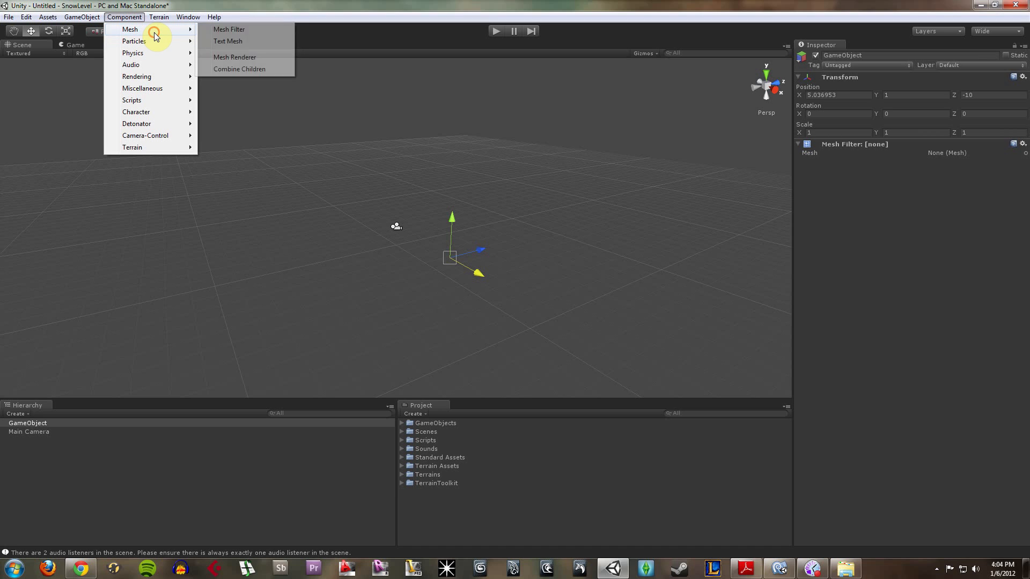
click(234, 57)
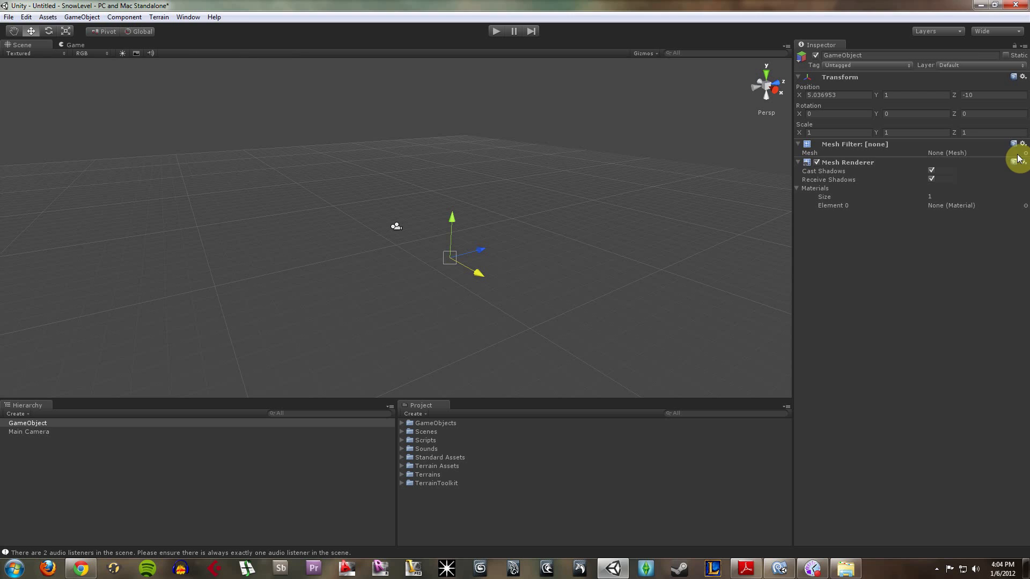
click(1022, 153)
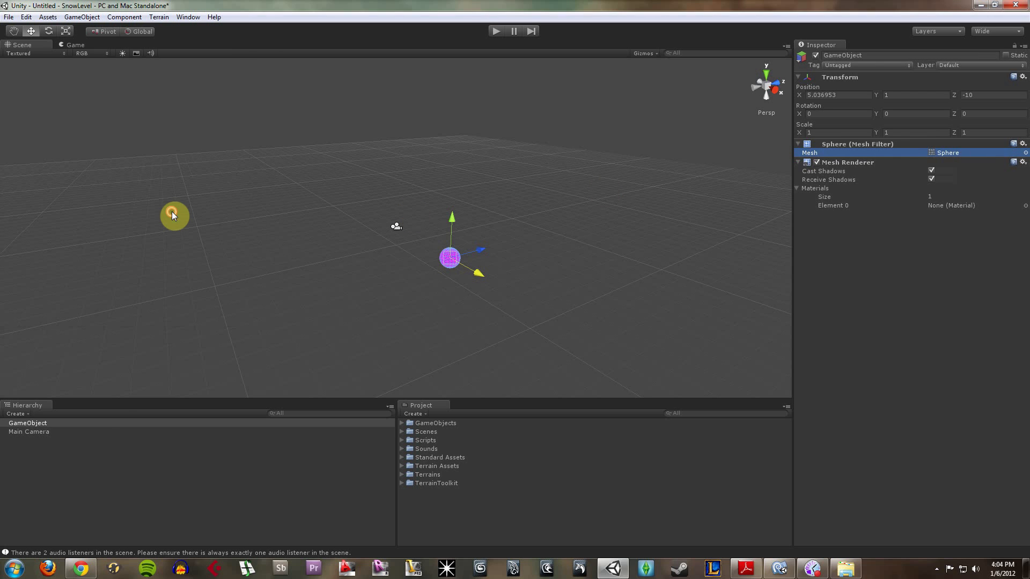
click(1023, 205)
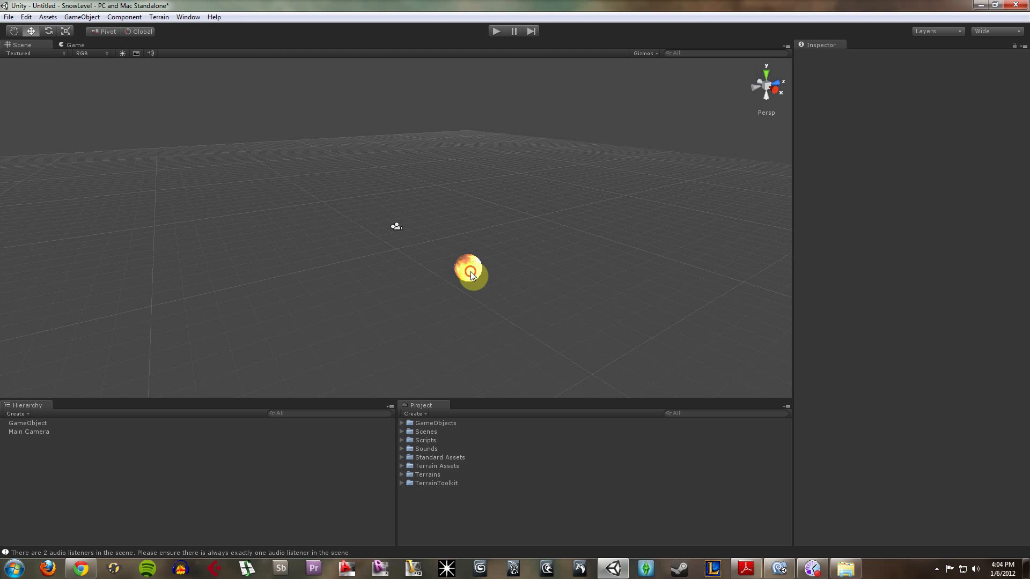
click(470, 274)
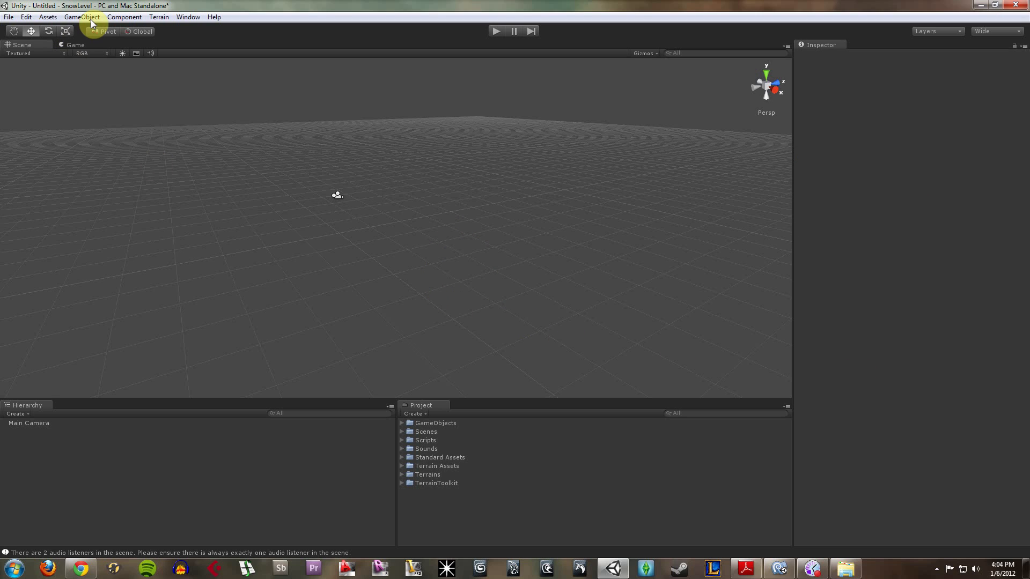
Step: Add a Cube primitive through GameObject > Create Other > Cube
click(81, 17)
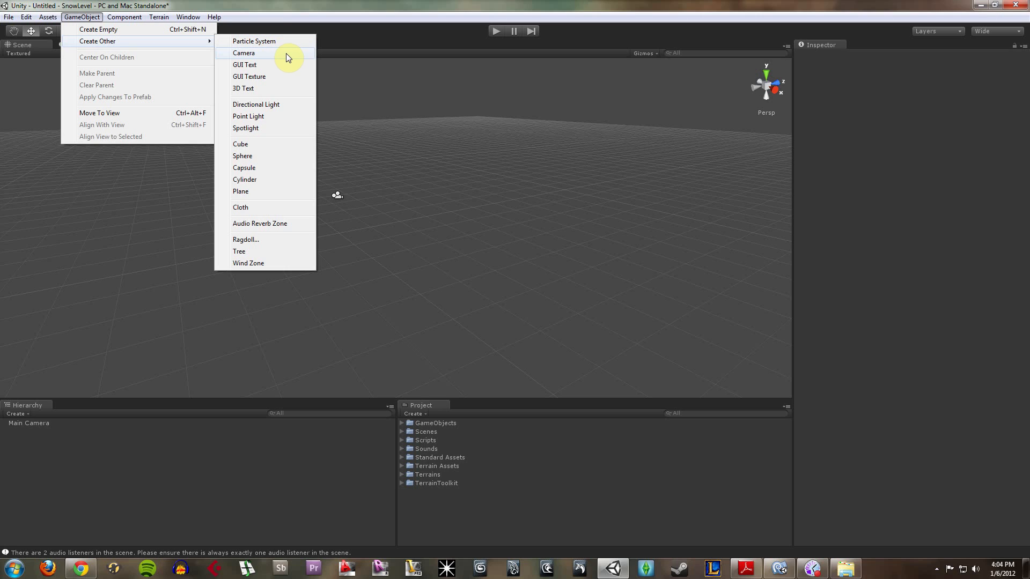
mouse_move(297, 107)
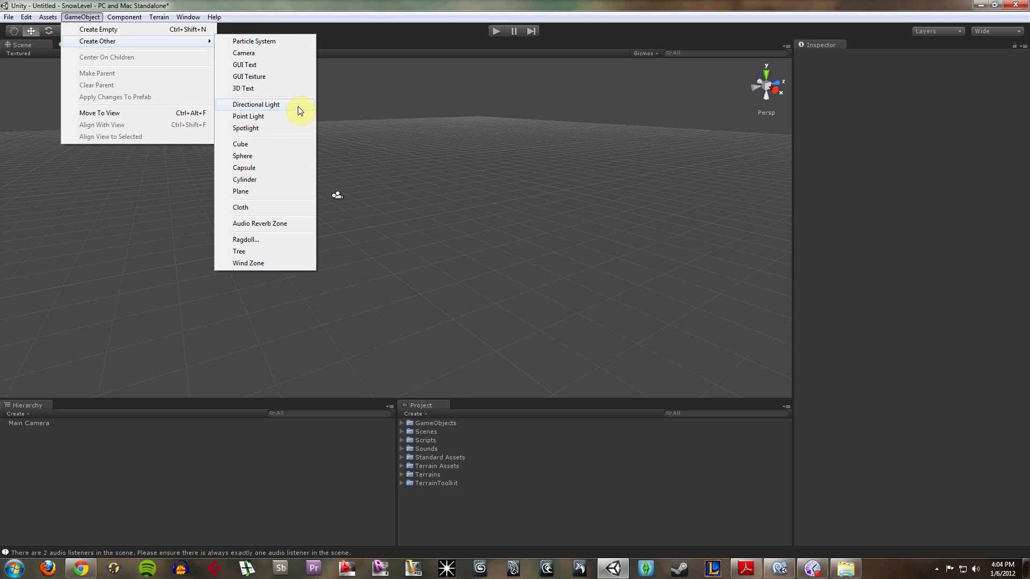
mouse_move(295, 143)
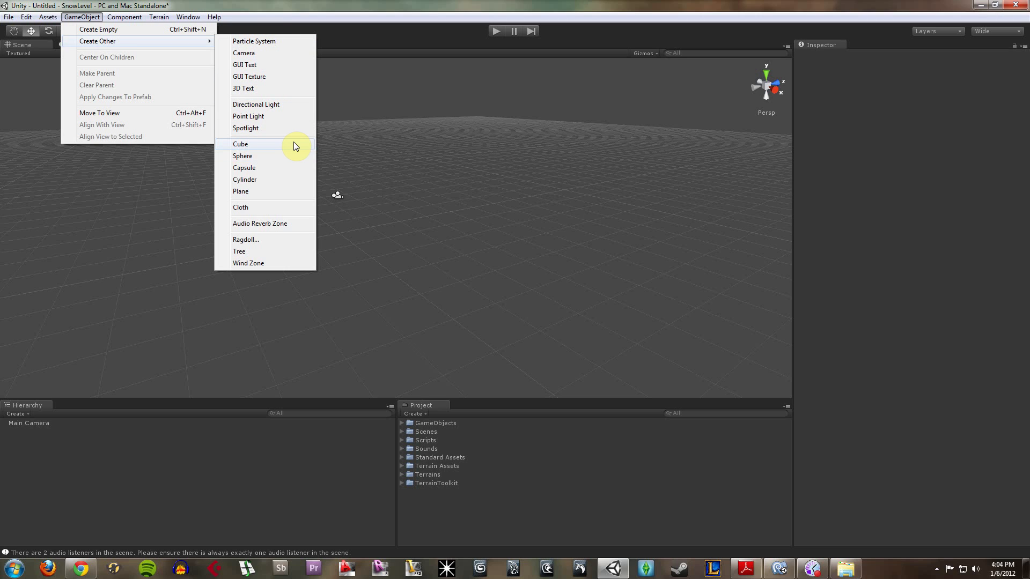
click(240, 143)
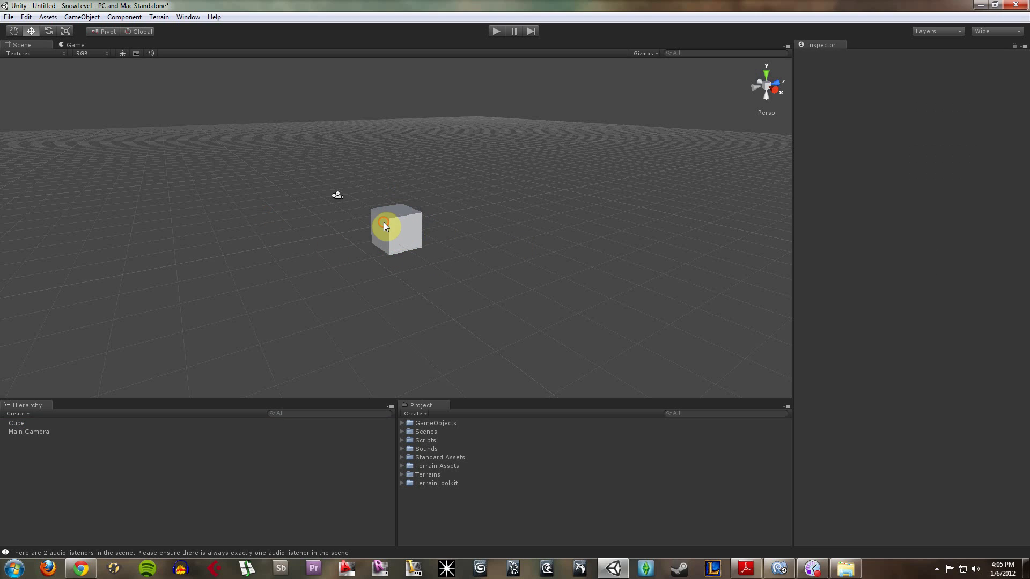
Step: Select the Cube in the Scene view to show its Transform, Box Collider and Mesh Renderer
click(387, 226)
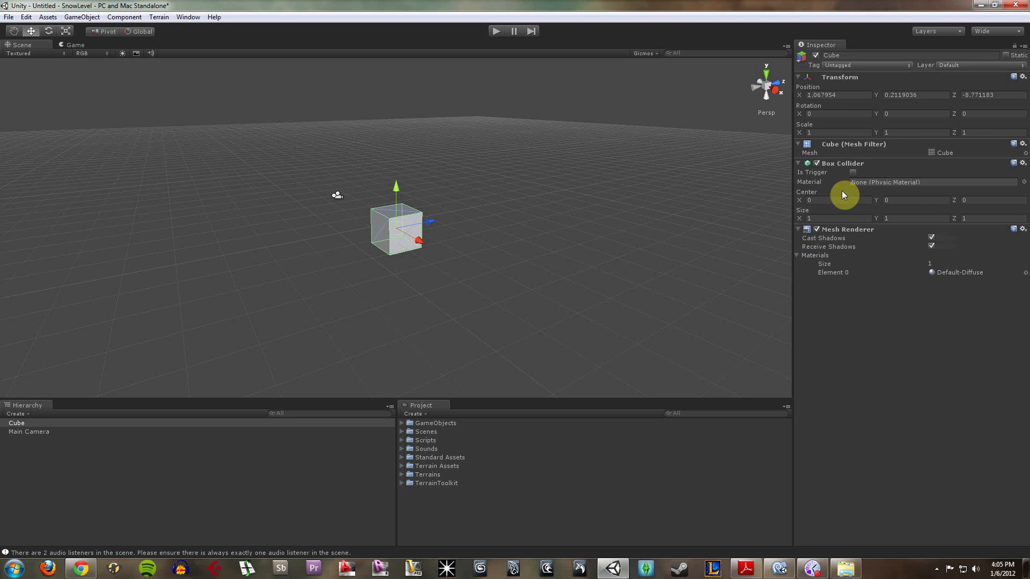
mouse_move(825, 114)
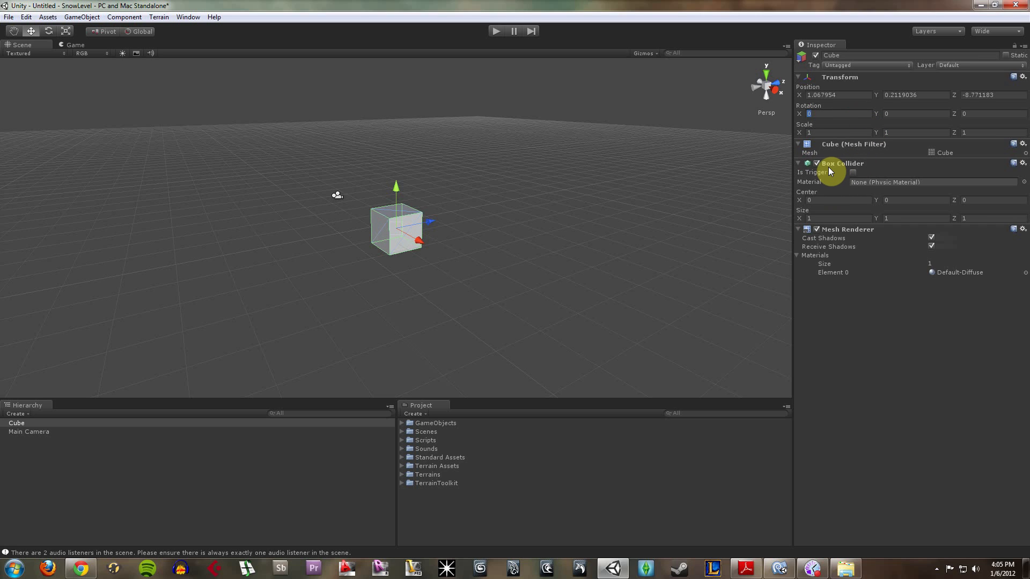
mouse_move(301, 312)
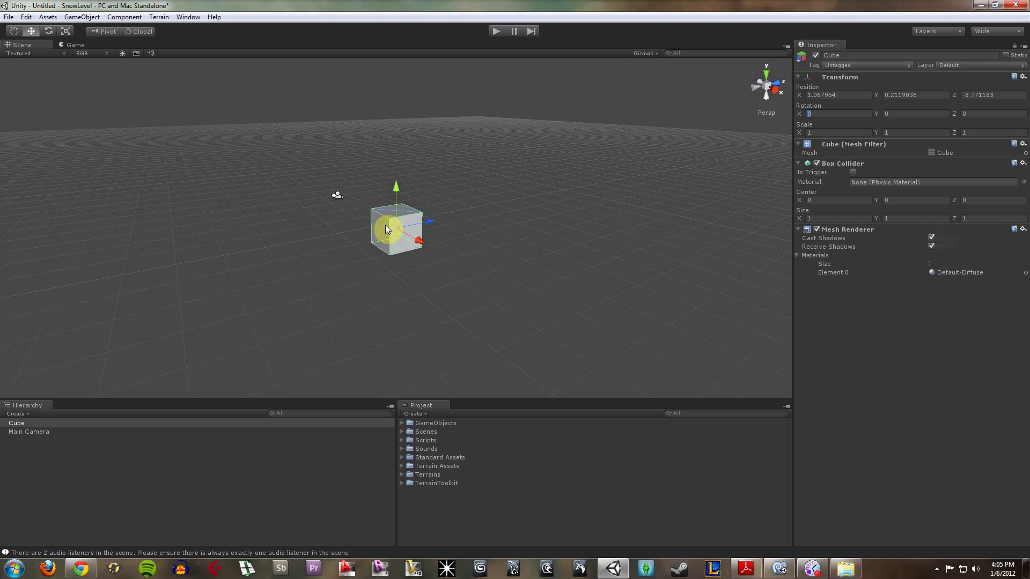
mouse_move(713, 302)
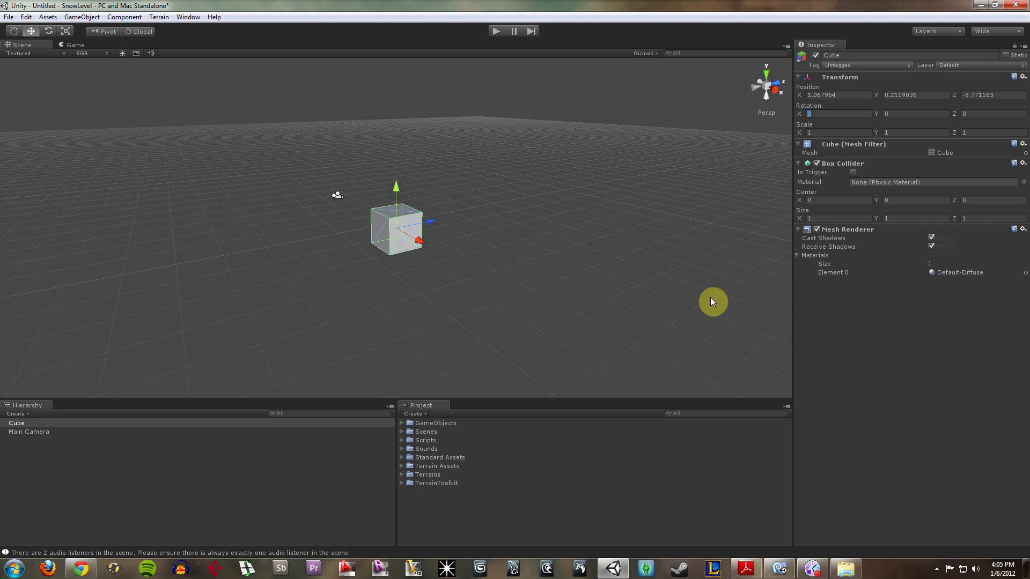
click(391, 239)
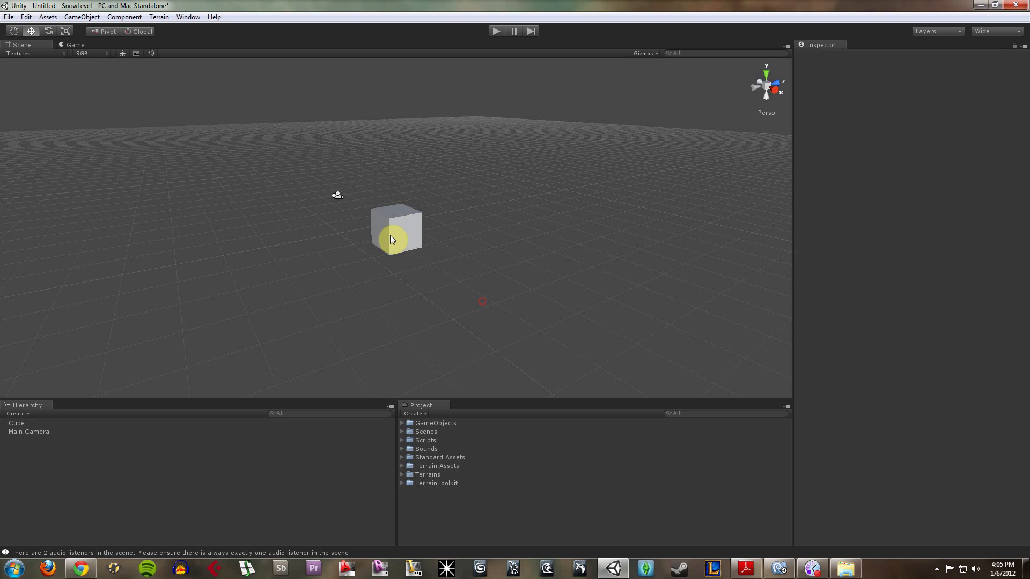
click(396, 229)
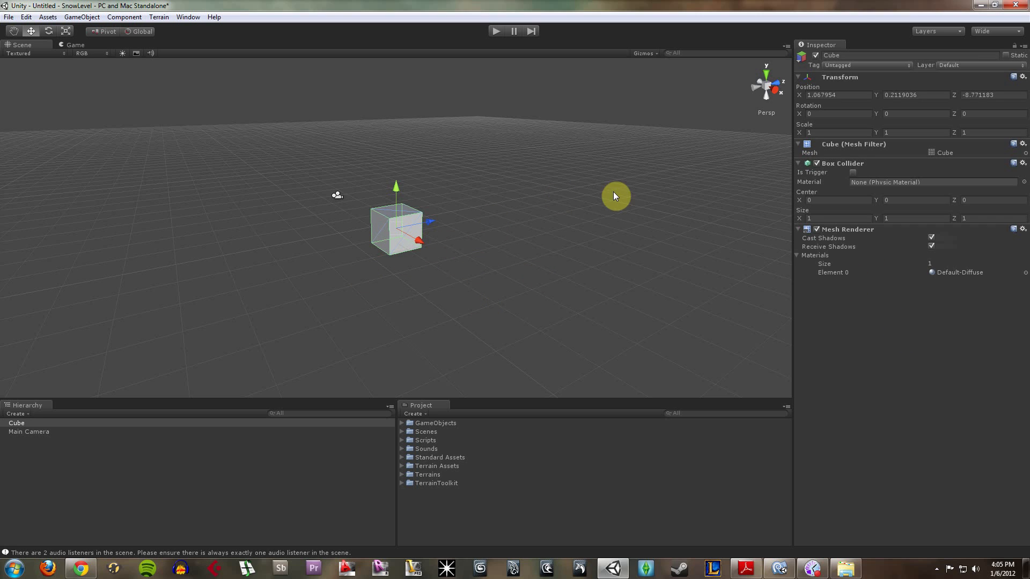
mouse_move(632, 205)
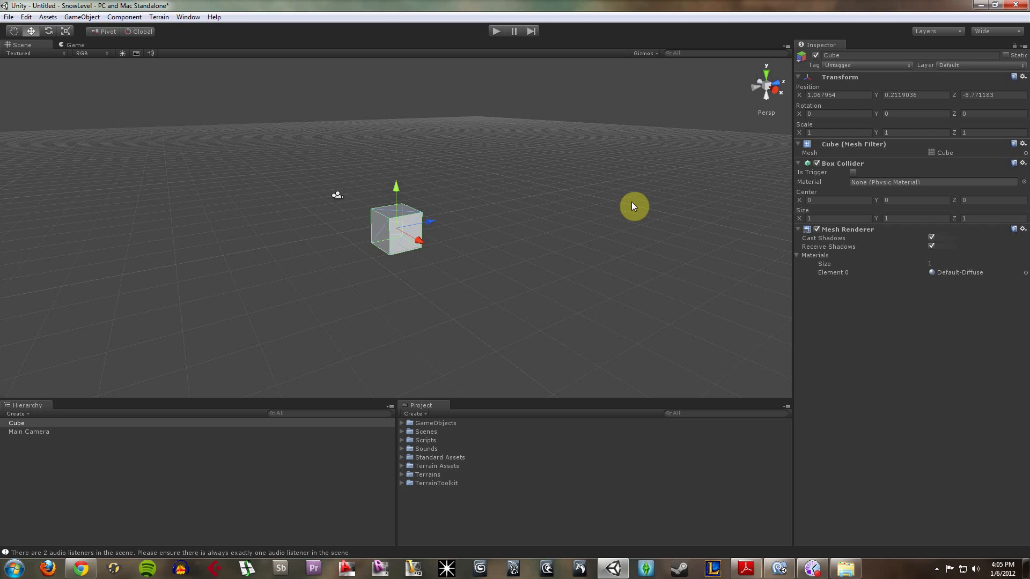
mouse_move(66, 31)
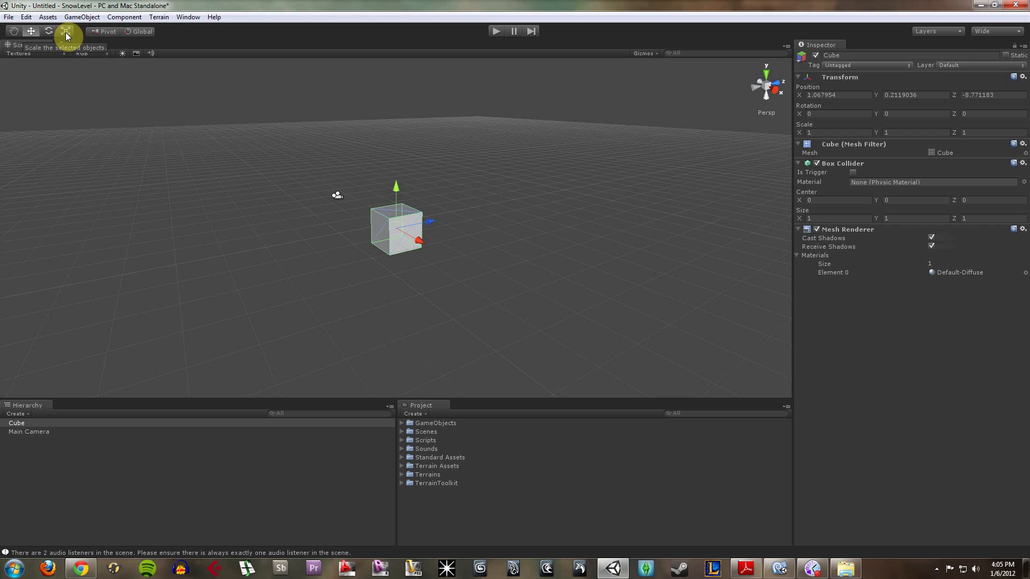
Step: Scale the cube with the Scale tool to about 9.4 x 0.14 x 9.8
click(65, 31)
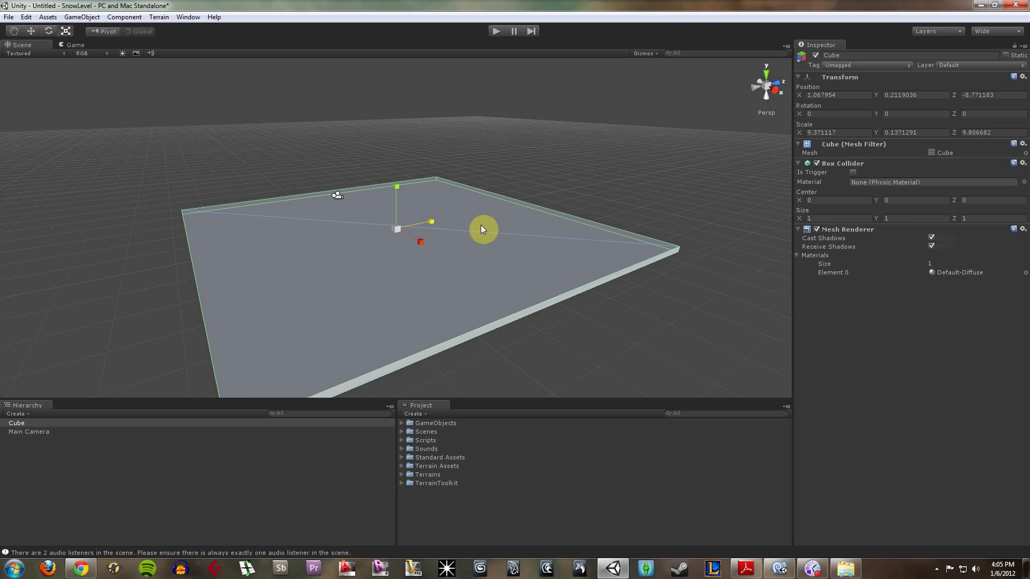
mouse_move(51, 78)
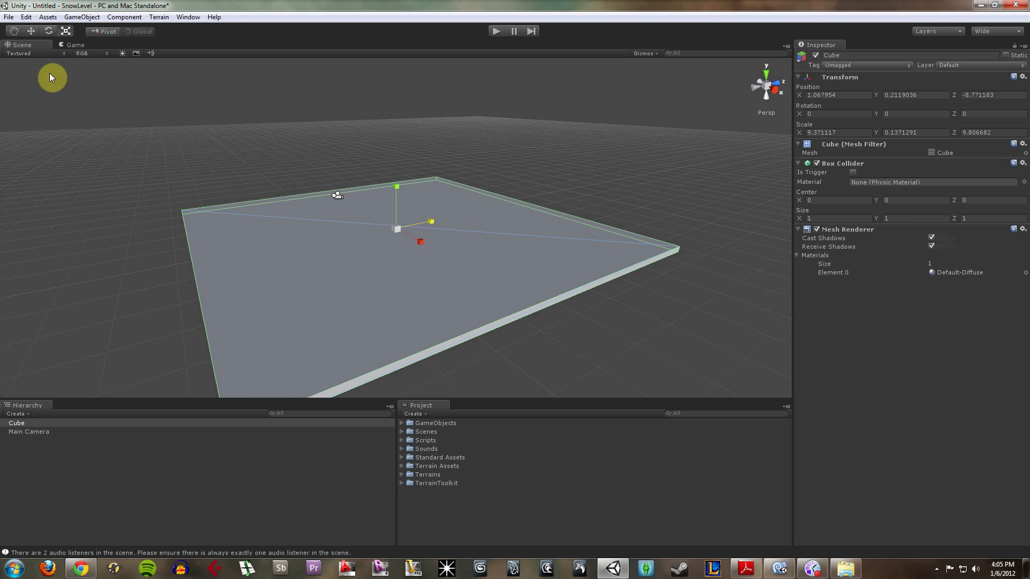
click(468, 258)
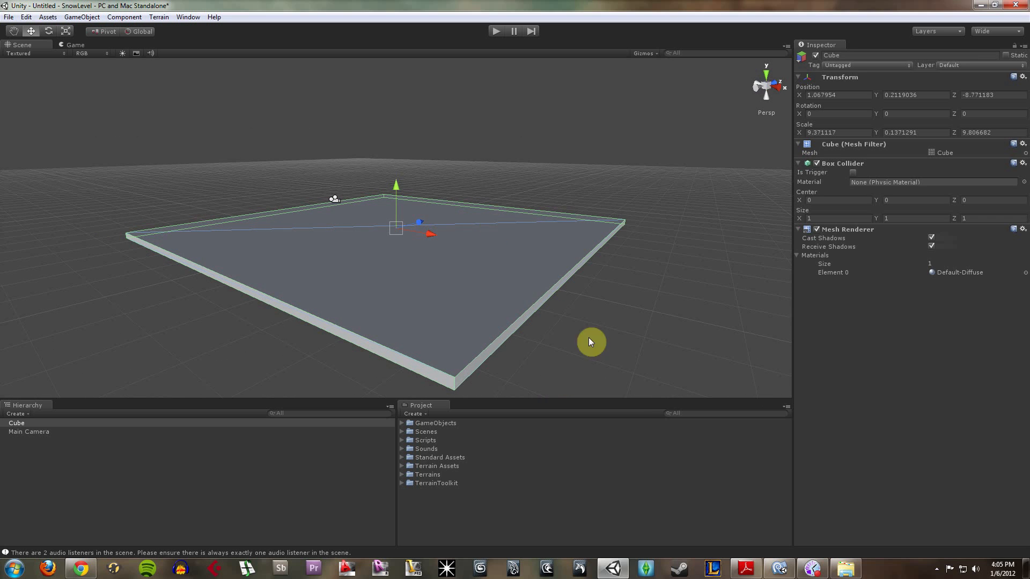
mouse_move(451, 357)
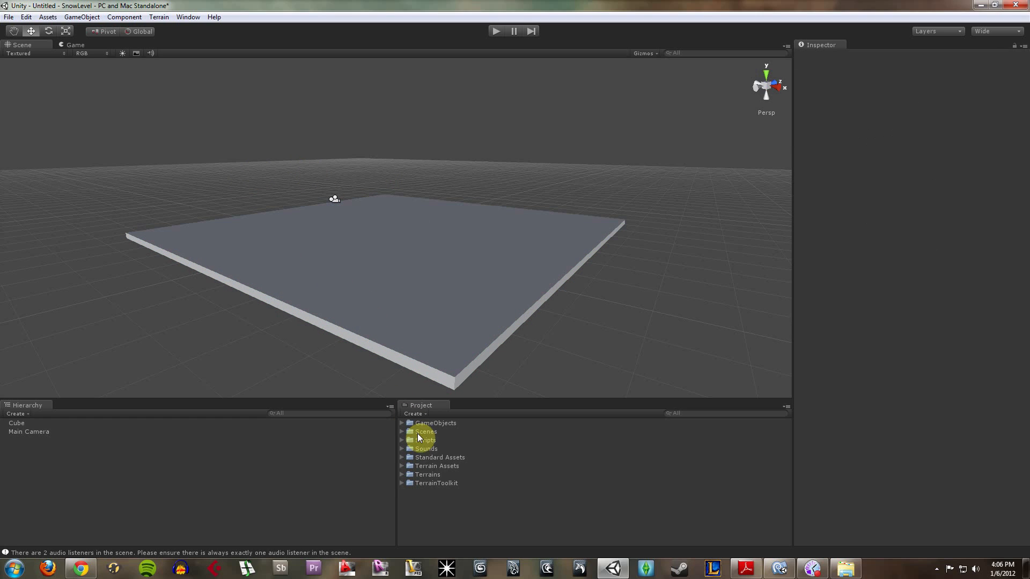
Step: Drag First Person Controller from Standard Assets > Character Controllers above the platform
click(401, 457)
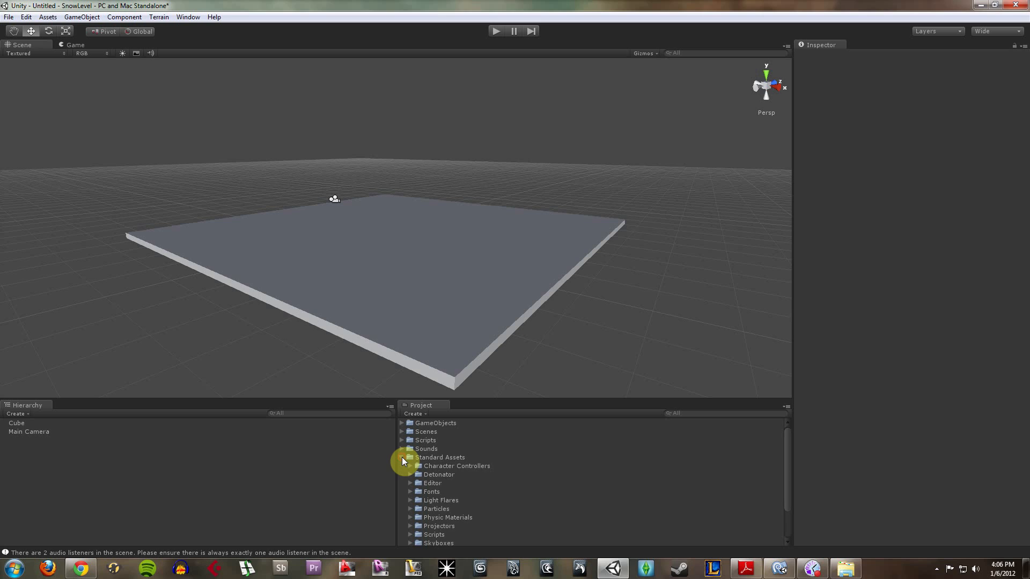
click(401, 457)
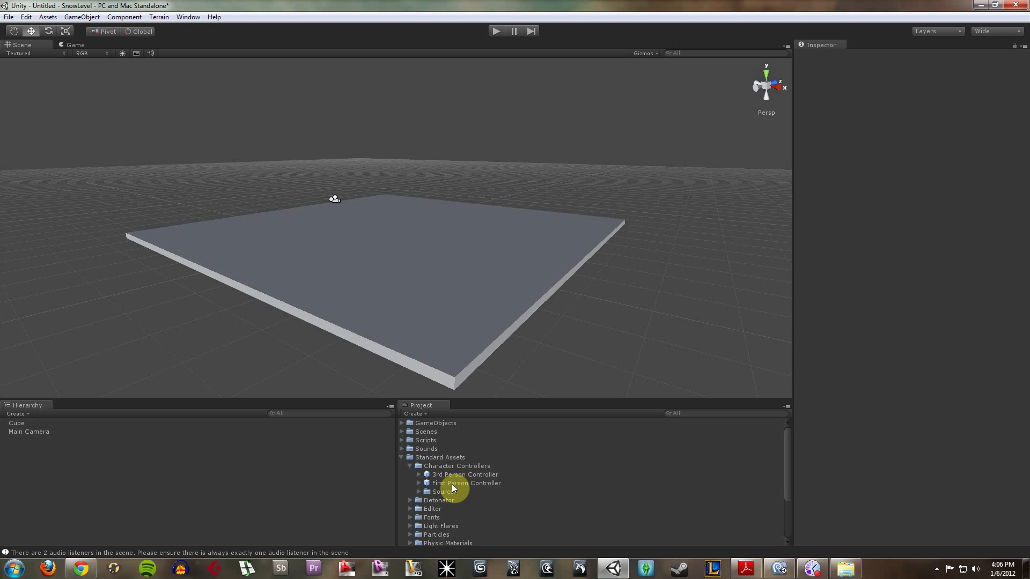
click(466, 483)
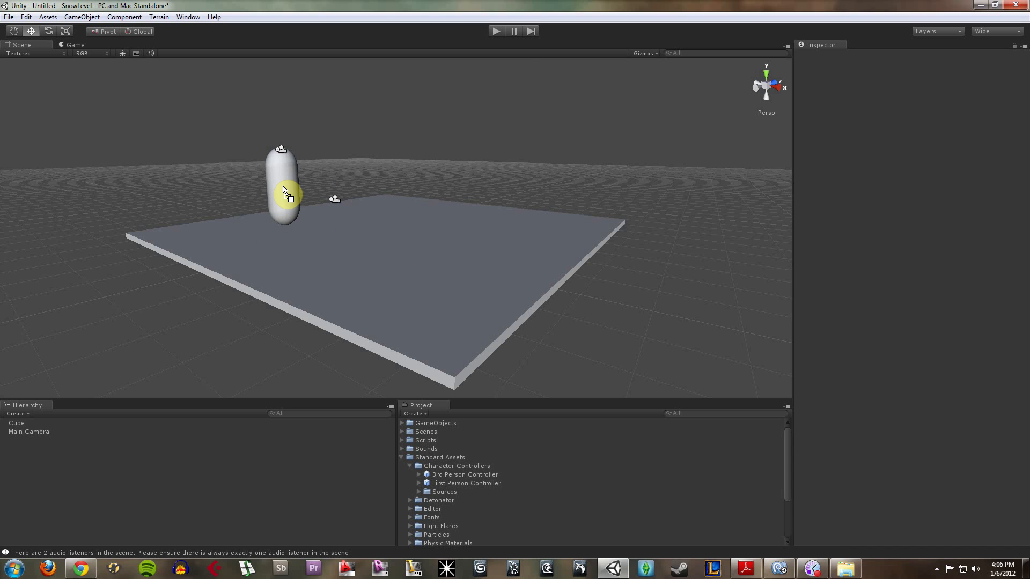
click(282, 184)
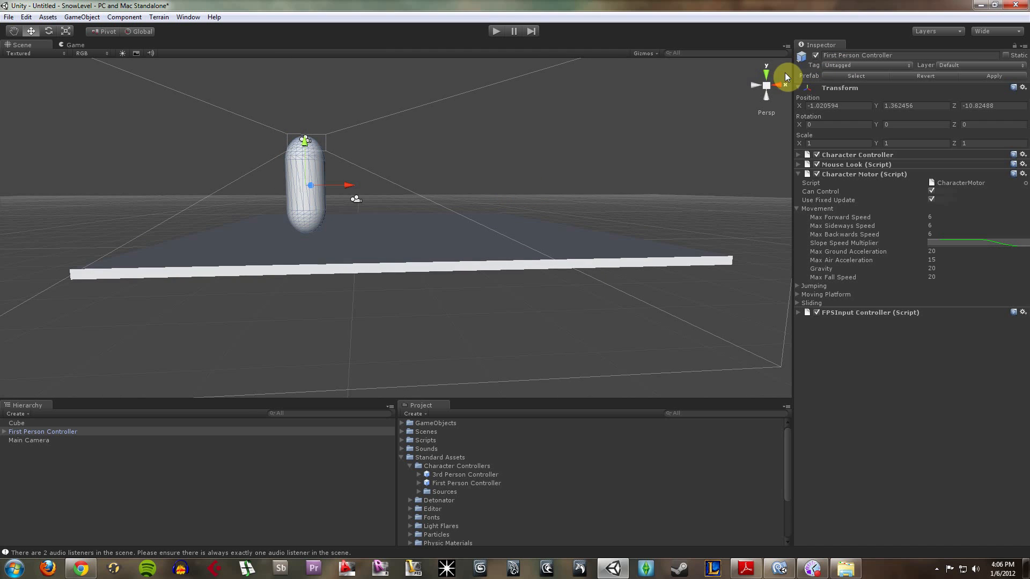
Step: View the controller from side and right-side angles to check its placement
click(786, 77)
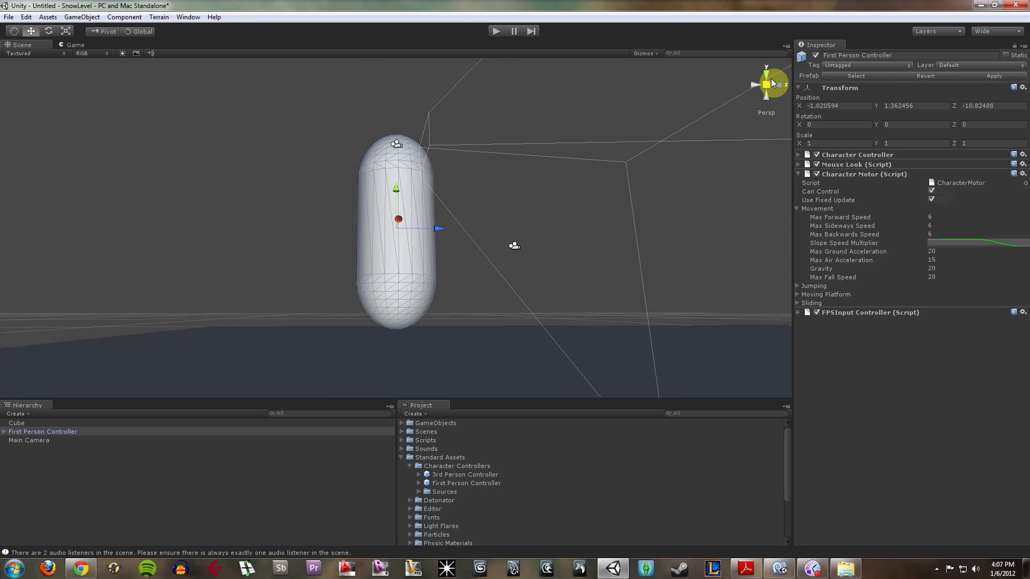
click(784, 85)
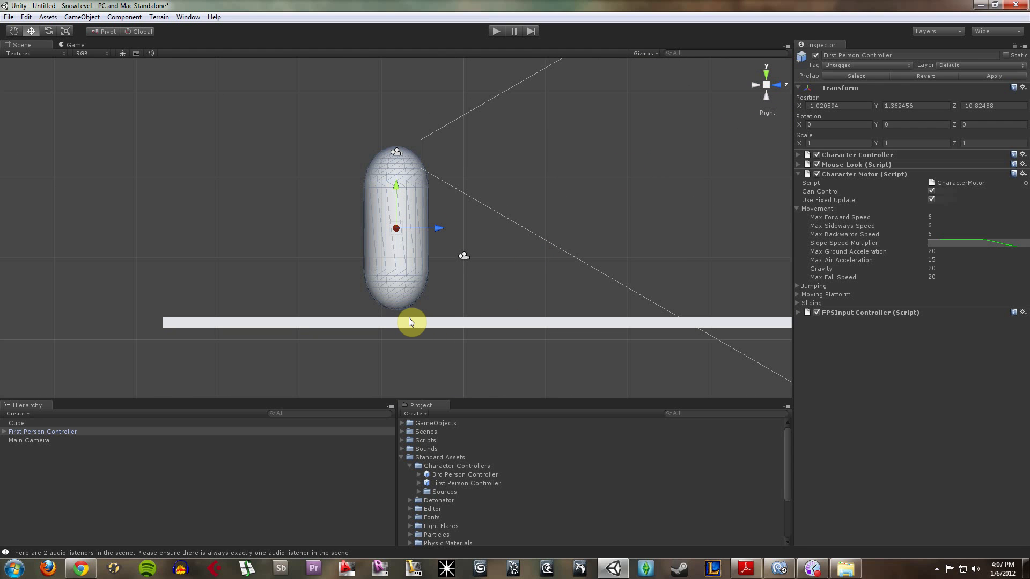
click(765, 84)
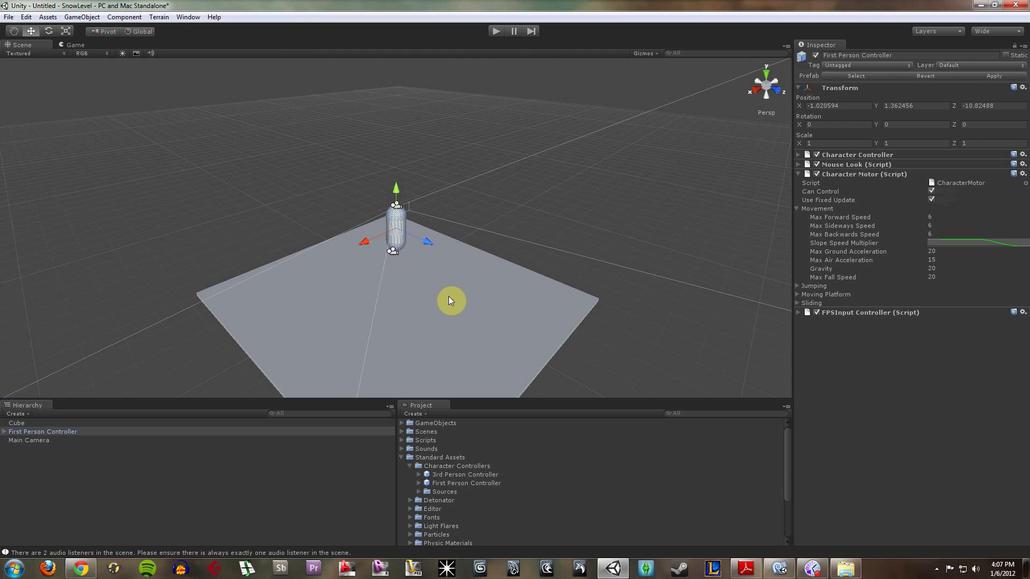
mouse_move(541, 256)
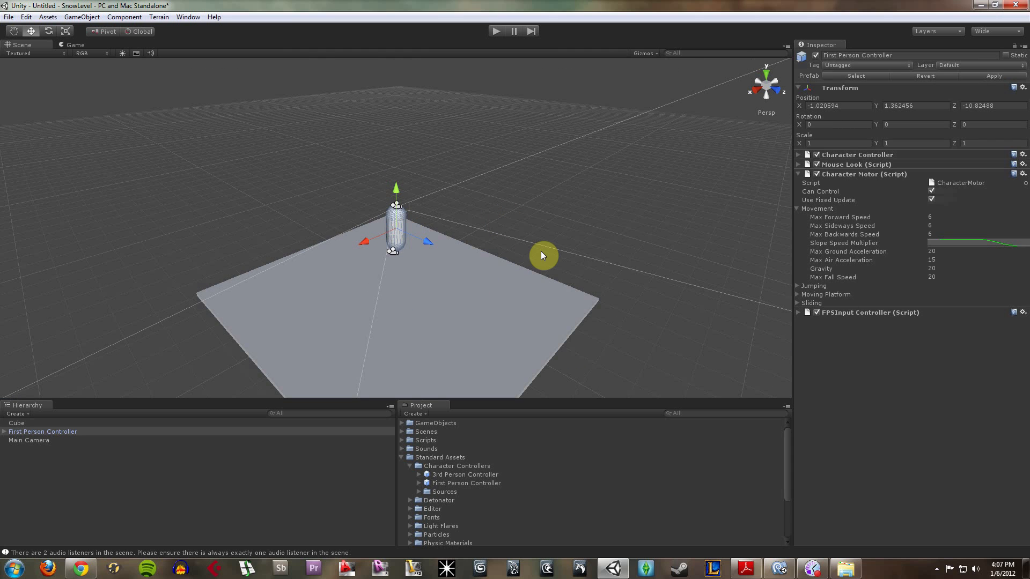
mouse_move(405, 276)
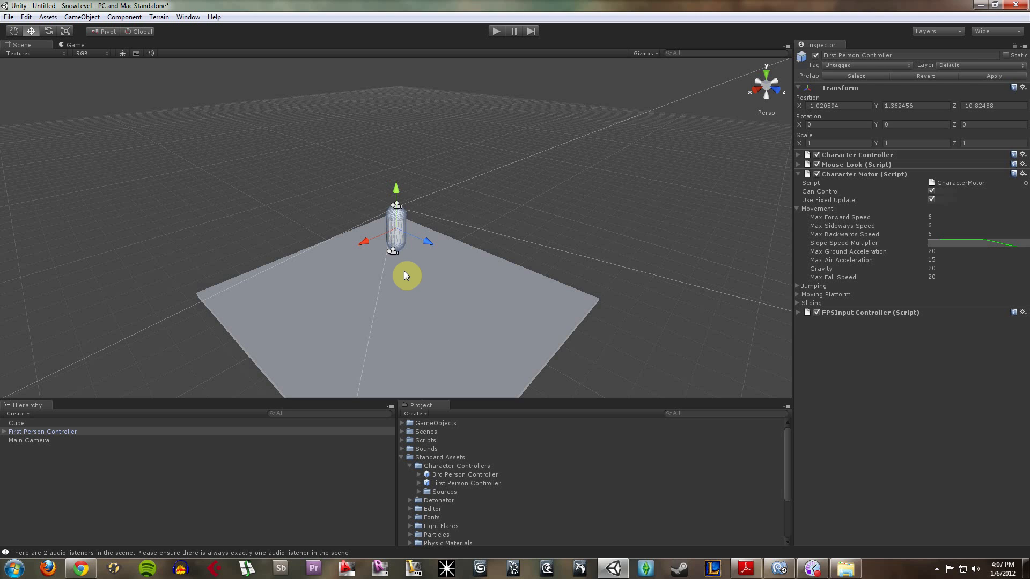
Step: Remove the standalone Main Camera, leaving only Cube and First Person Controller with its own camera
click(29, 439)
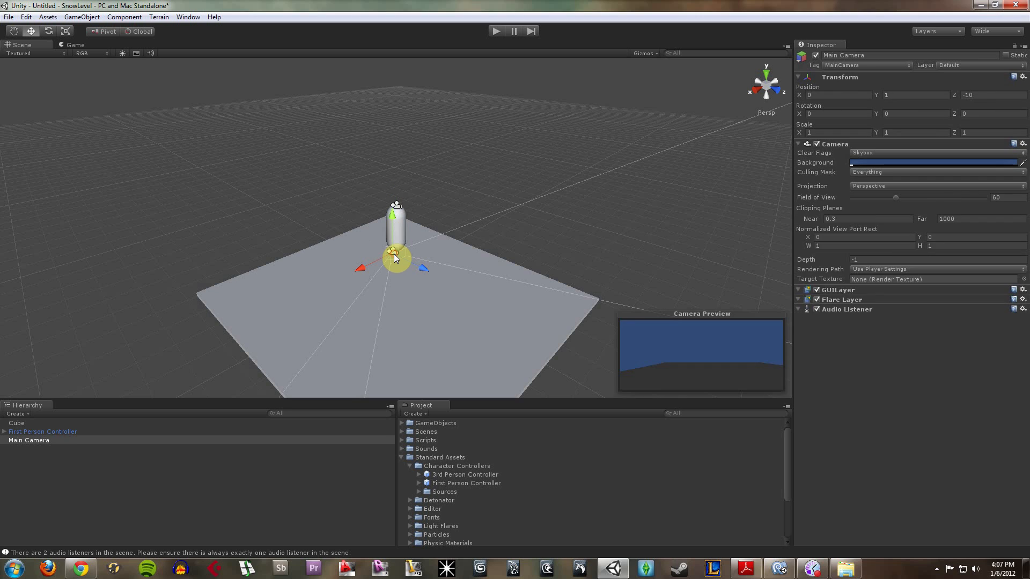
click(42, 431)
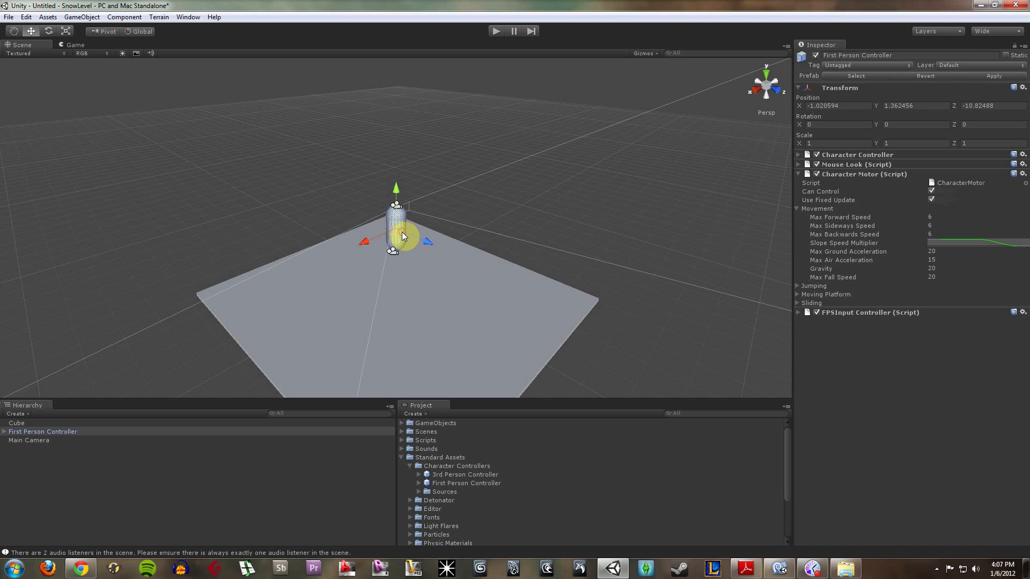
click(38, 449)
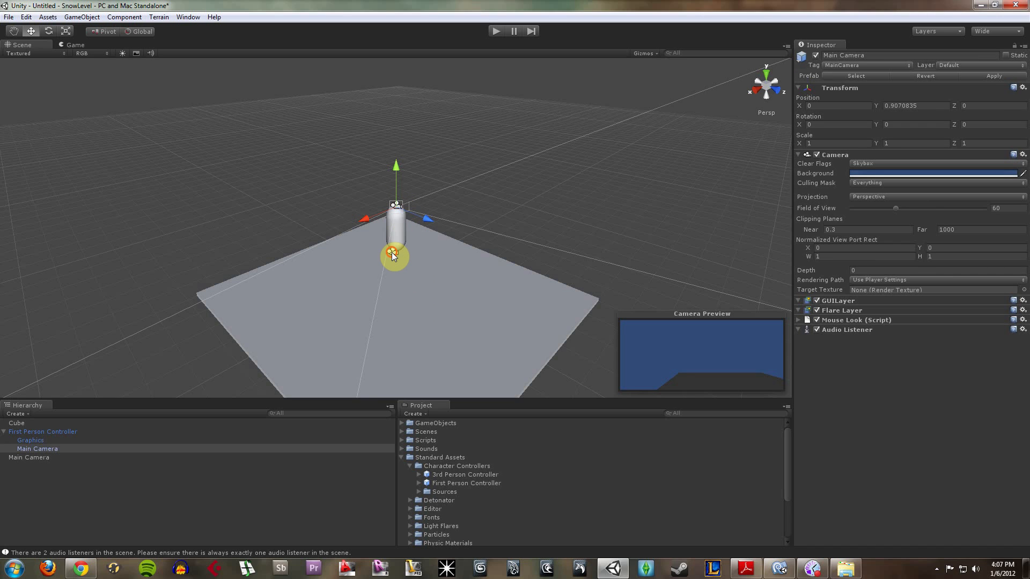
click(29, 456)
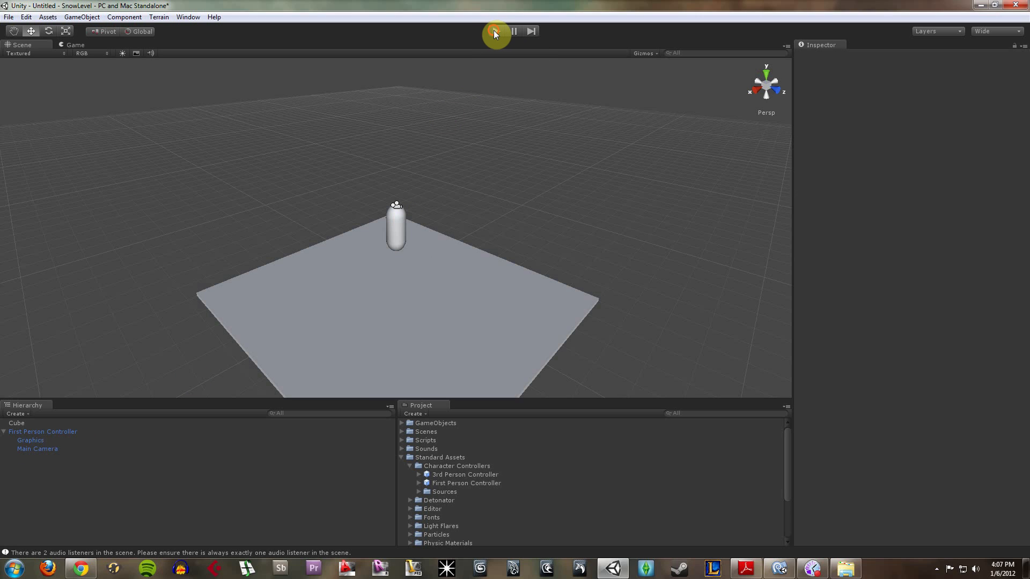
click(497, 31)
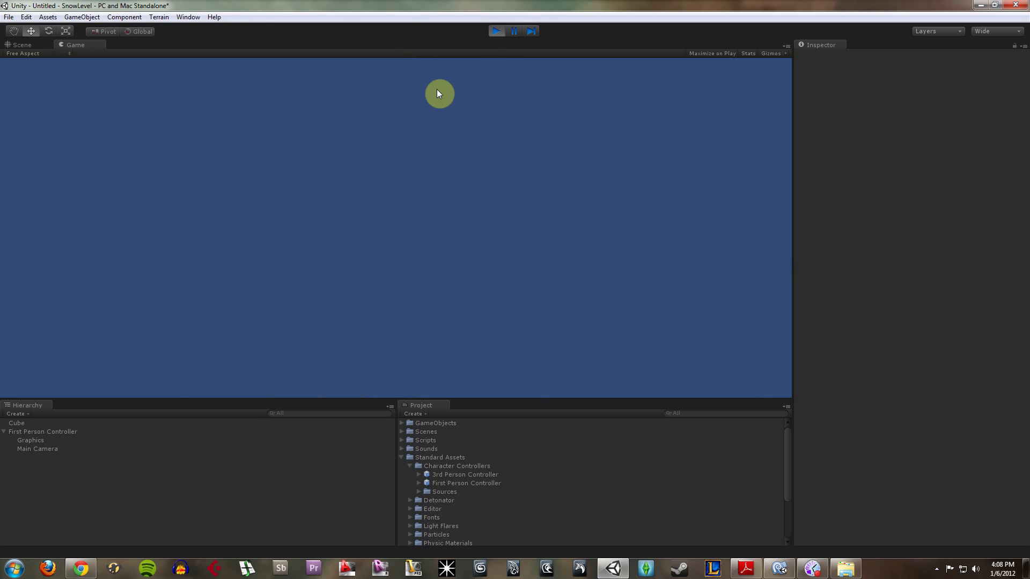
mouse_move(461, 13)
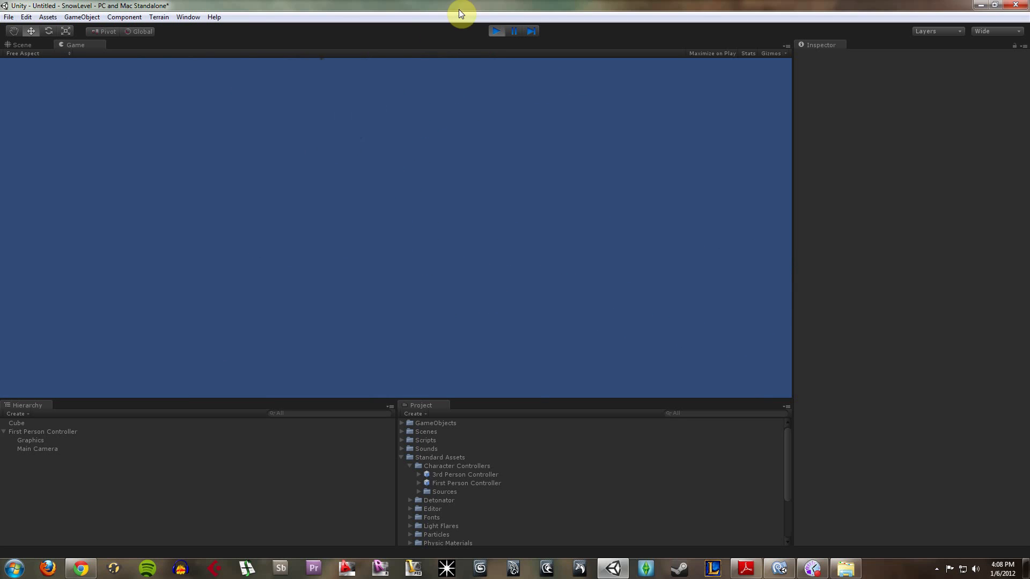
click(22, 45)
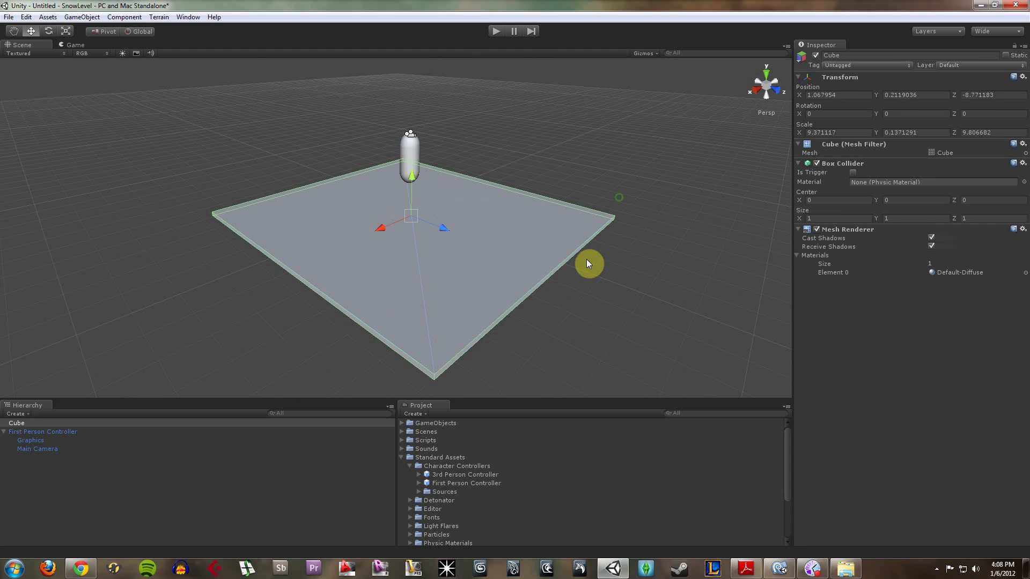
Step: Scale the floor cube to about 31.5 by 0.14 by 29.8, then select the First Person Controller
click(66, 31)
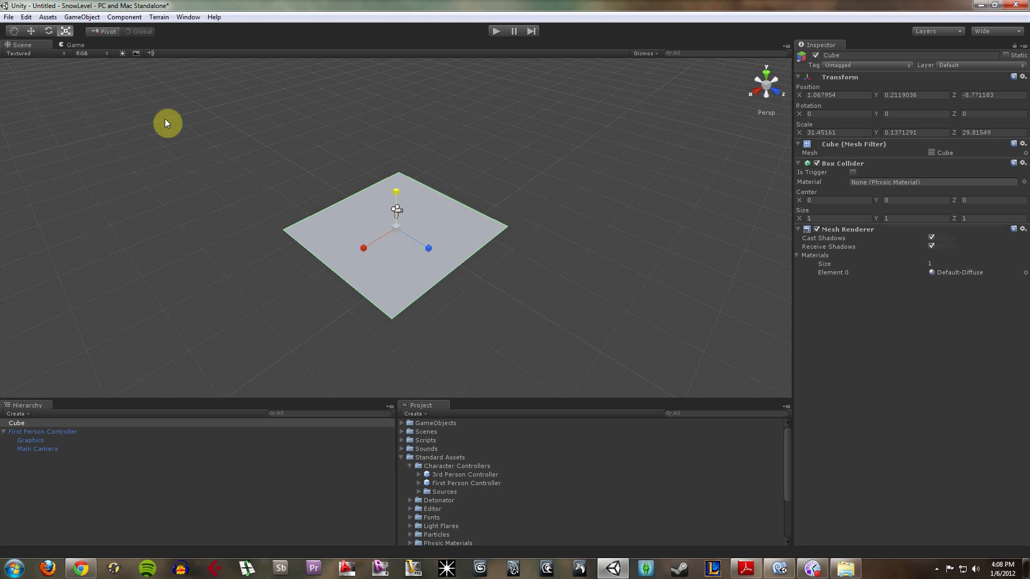
click(379, 237)
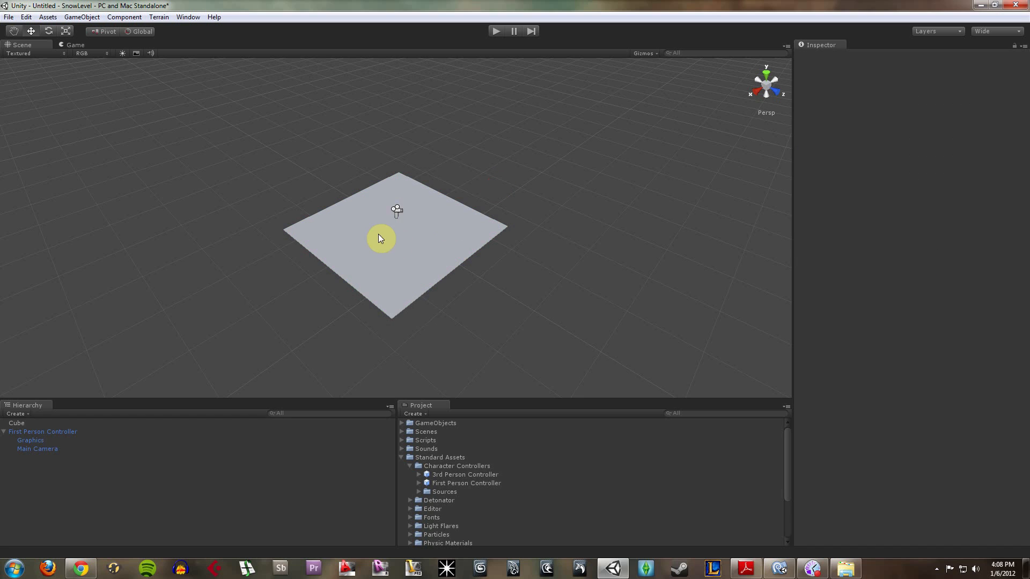
click(44, 431)
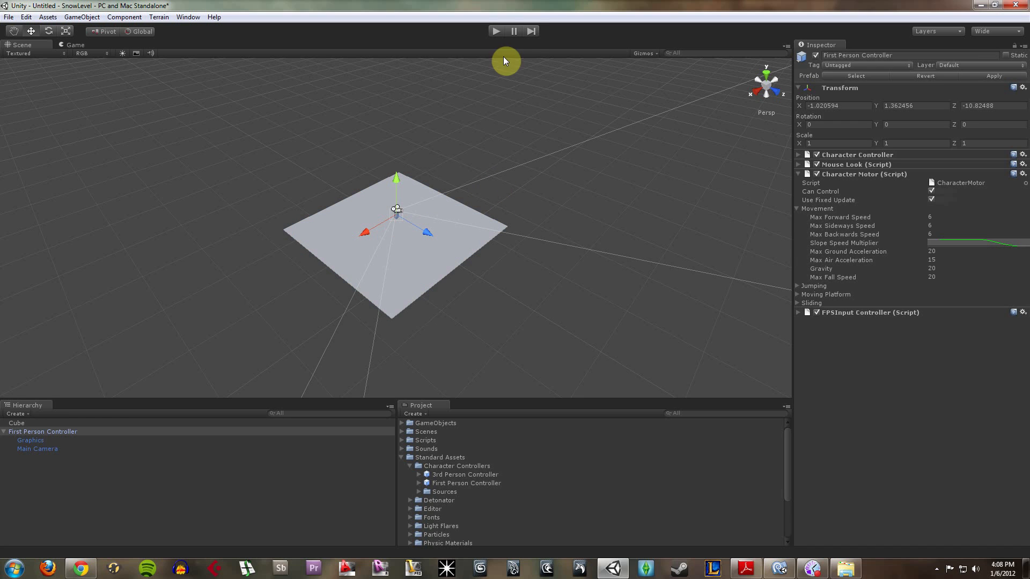
Step: Play-test the larger platform, stop play mode, and enable Scene view lighting
click(495, 31)
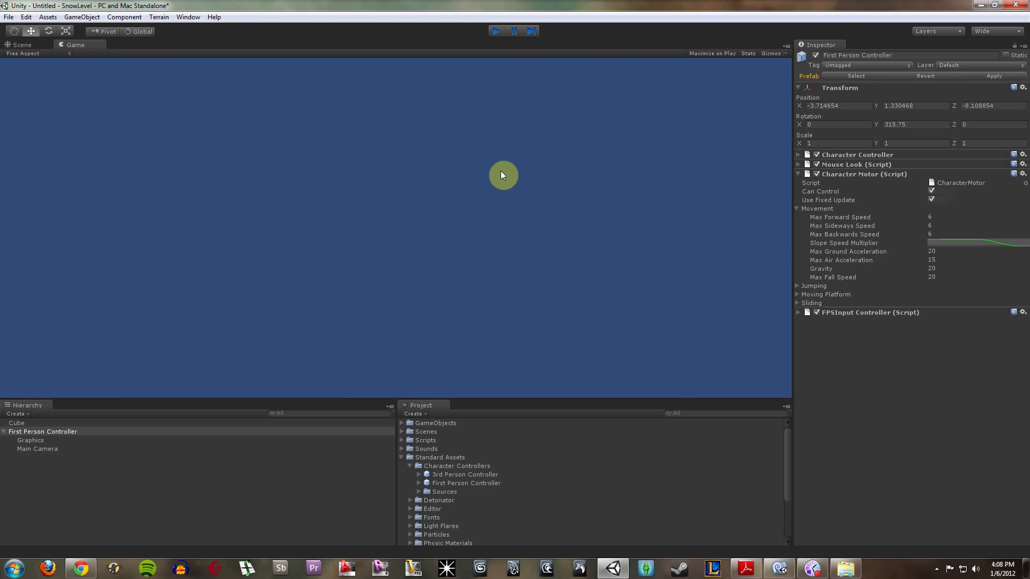
click(21, 45)
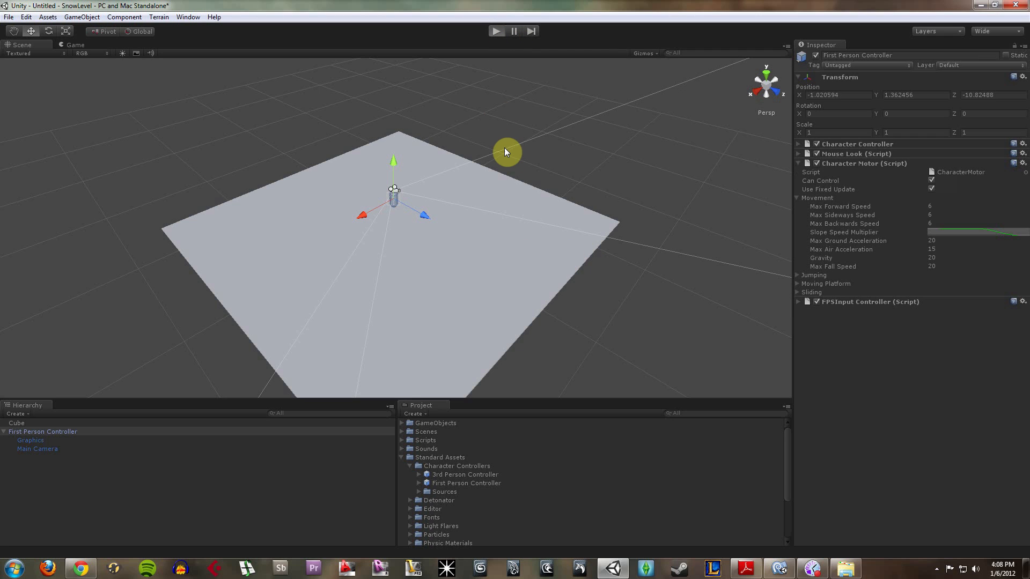
click(497, 31)
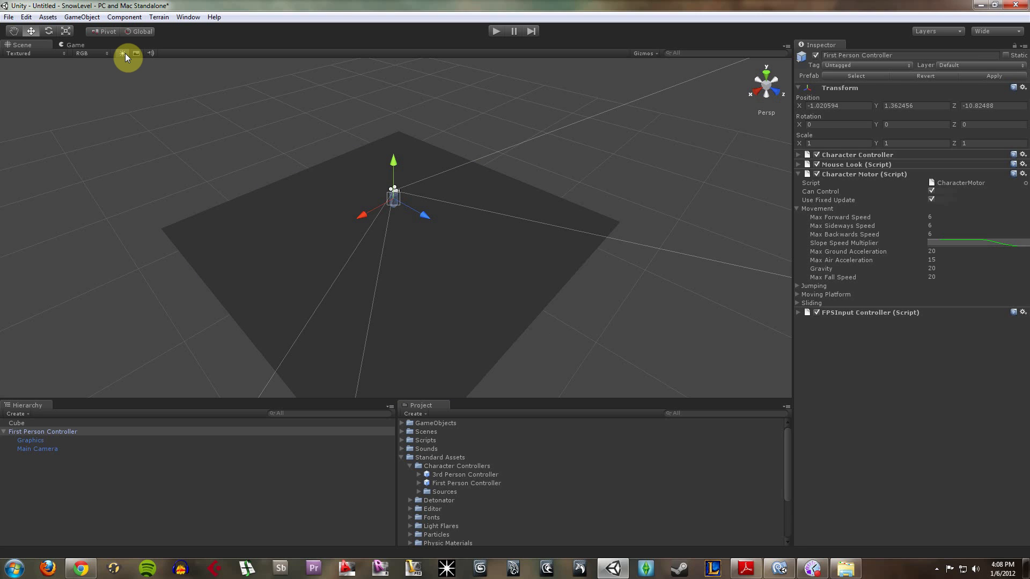
click(123, 53)
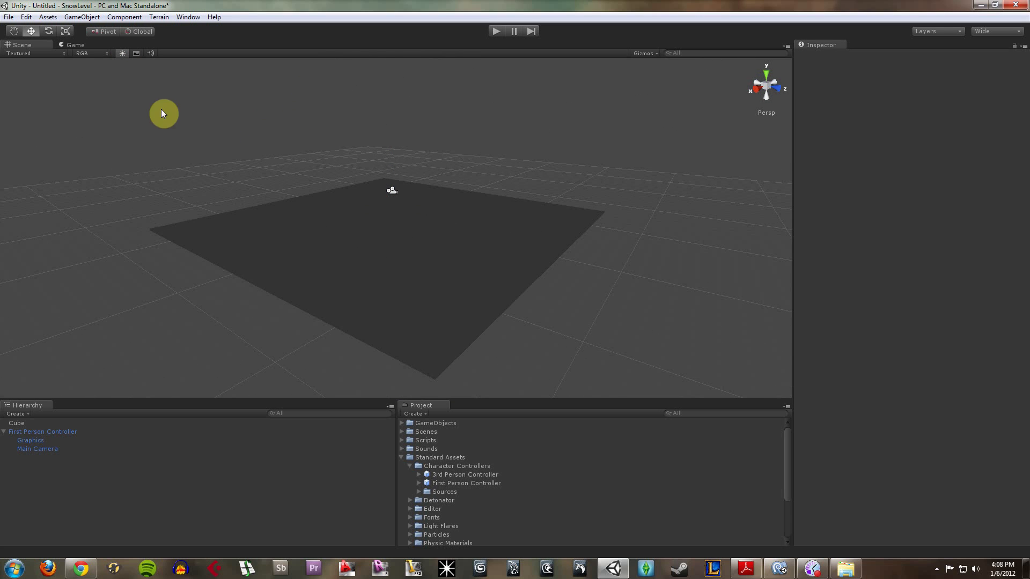
mouse_move(393, 202)
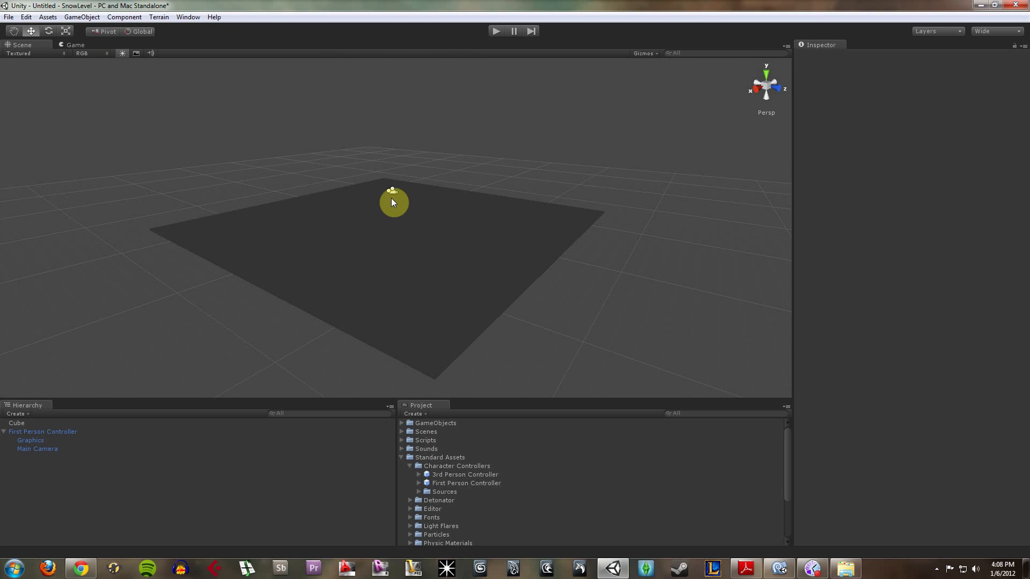
click(44, 431)
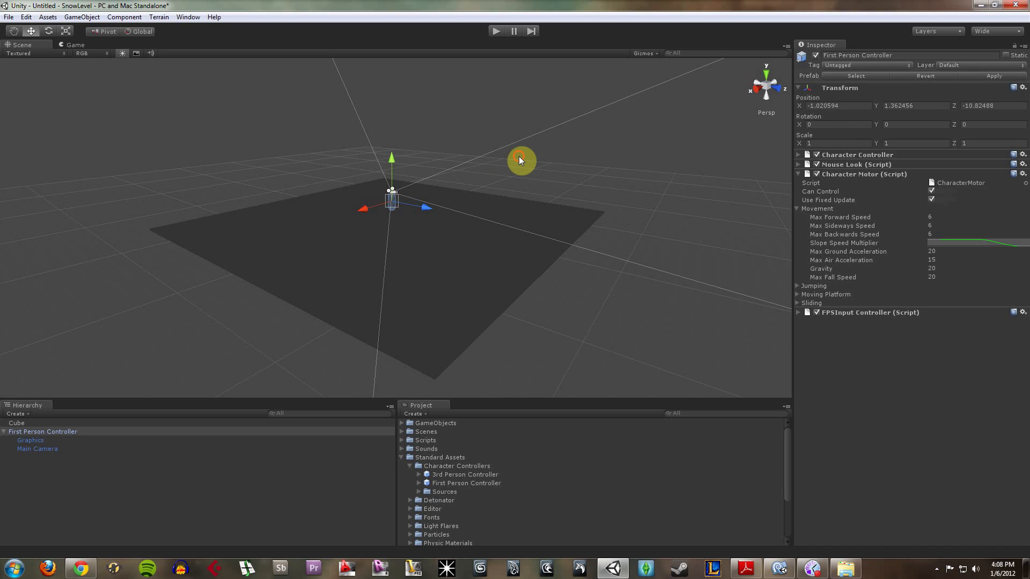
Step: Add a Directional Light, raise it high, move it back on Z, and tilt it about 27 degrees
click(82, 17)
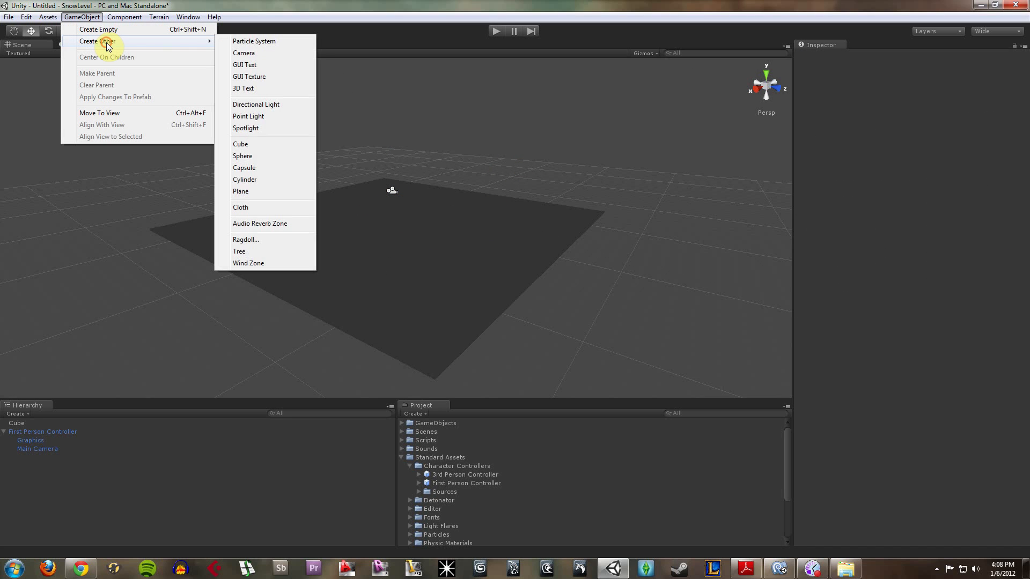
mouse_move(290, 114)
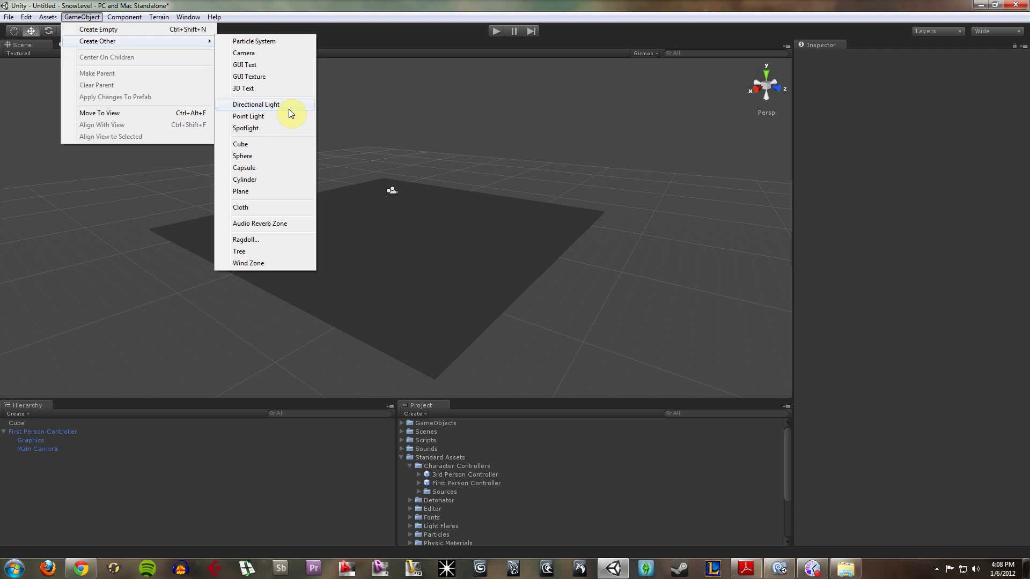
click(255, 105)
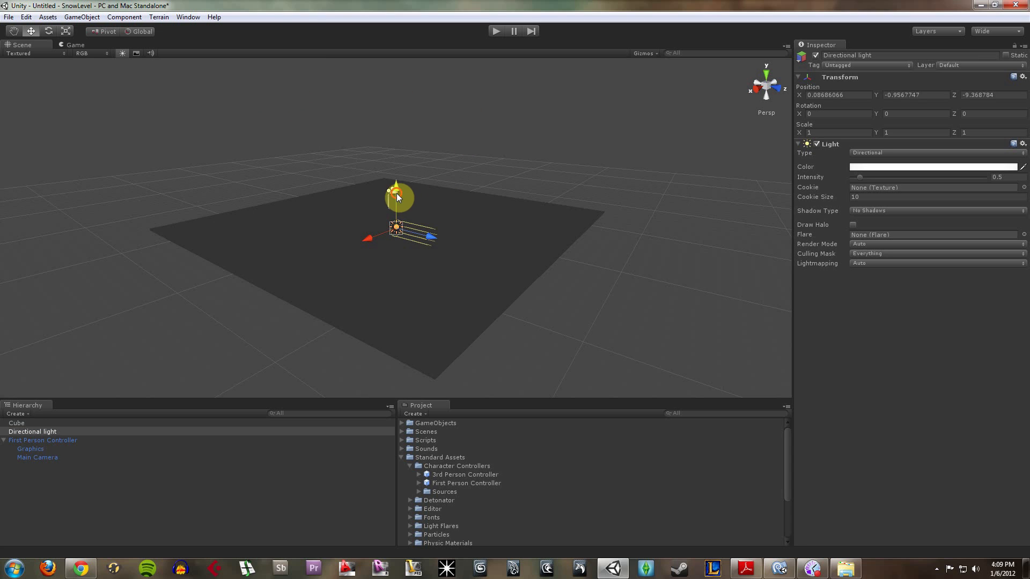
drag(397, 197, 397, 118)
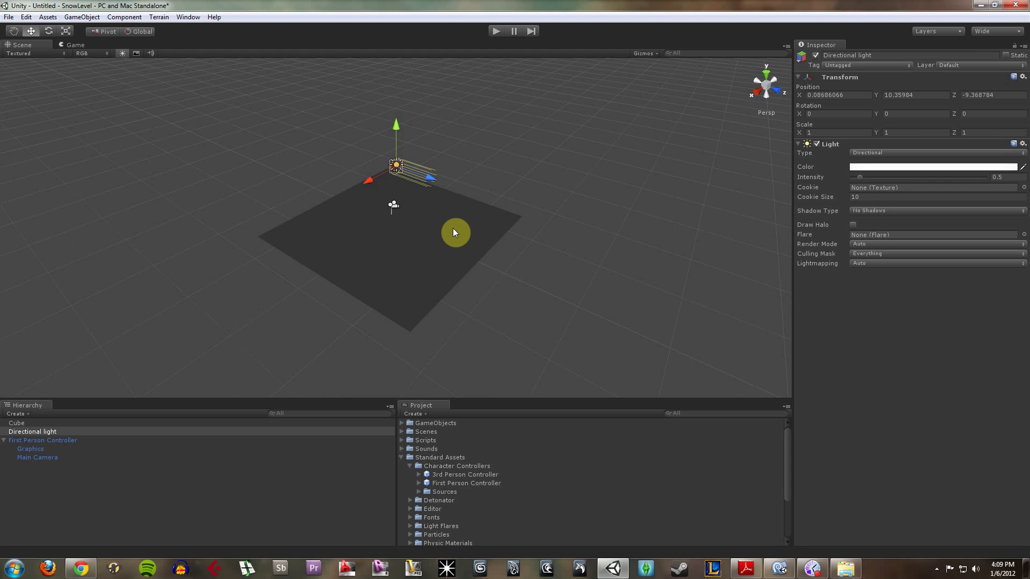
drag(395, 161, 396, 99)
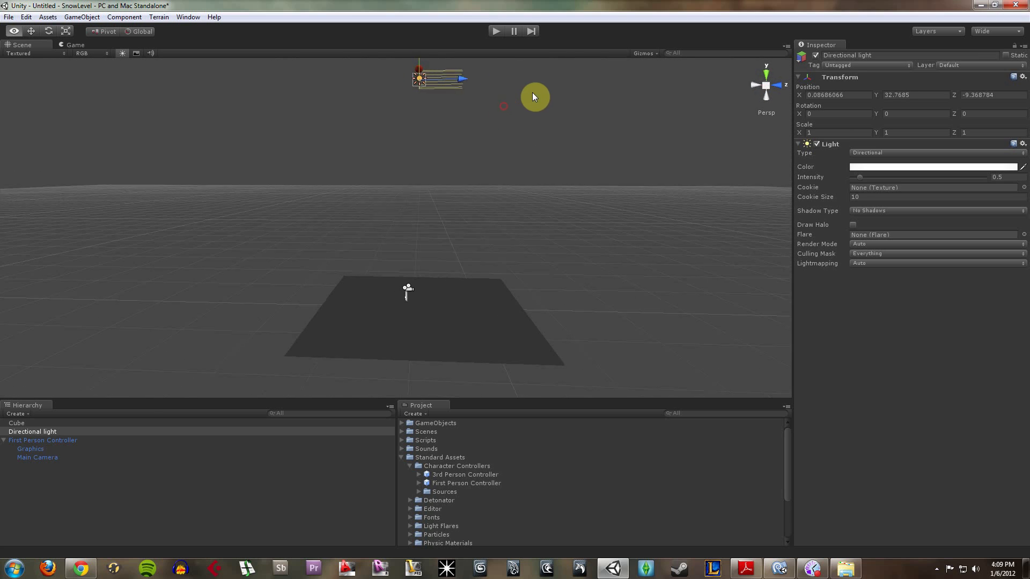
drag(436, 79, 366, 86)
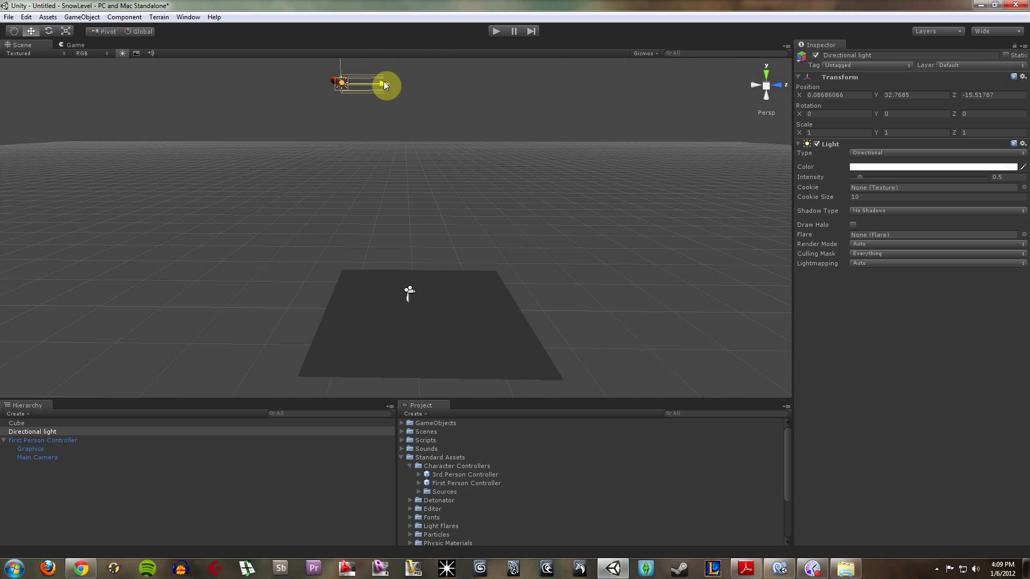
drag(380, 85, 246, 82)
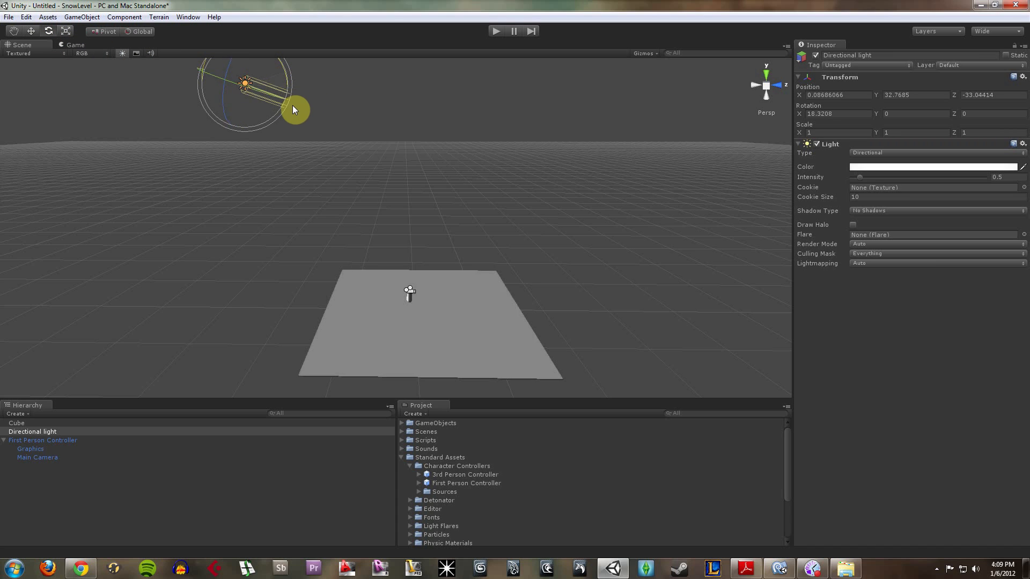
drag(294, 109, 301, 109)
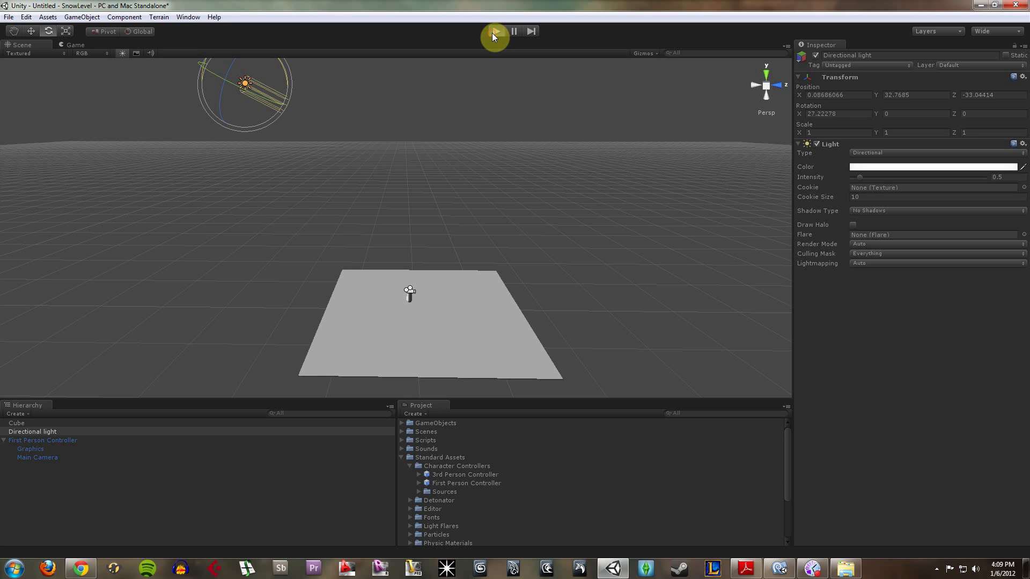
click(496, 31)
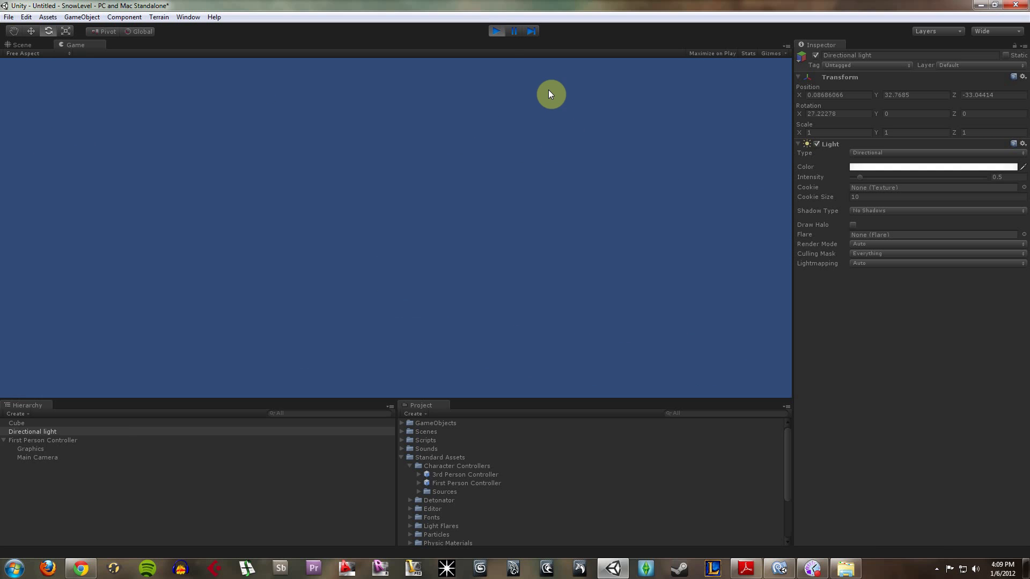
click(22, 44)
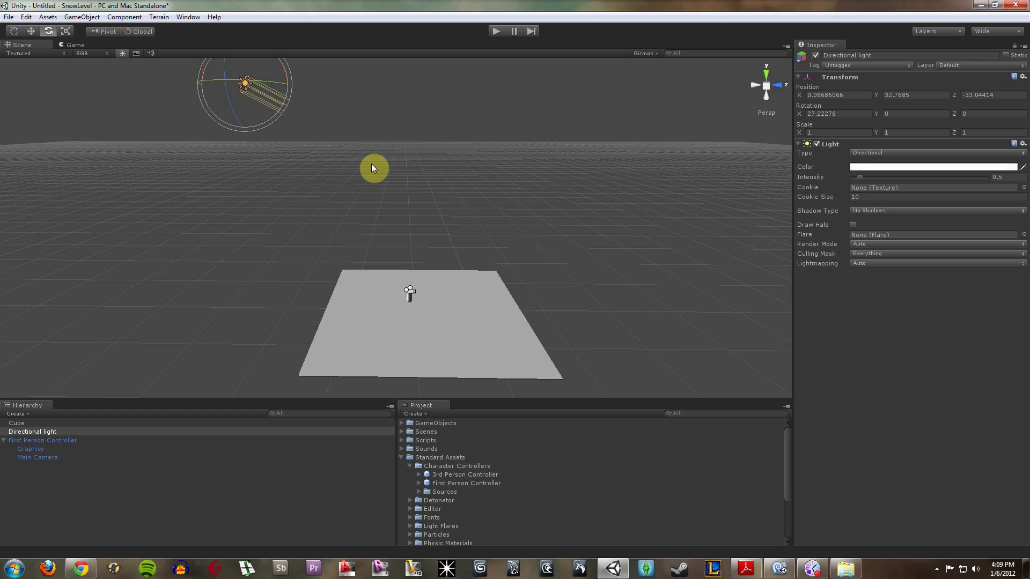
mouse_move(377, 177)
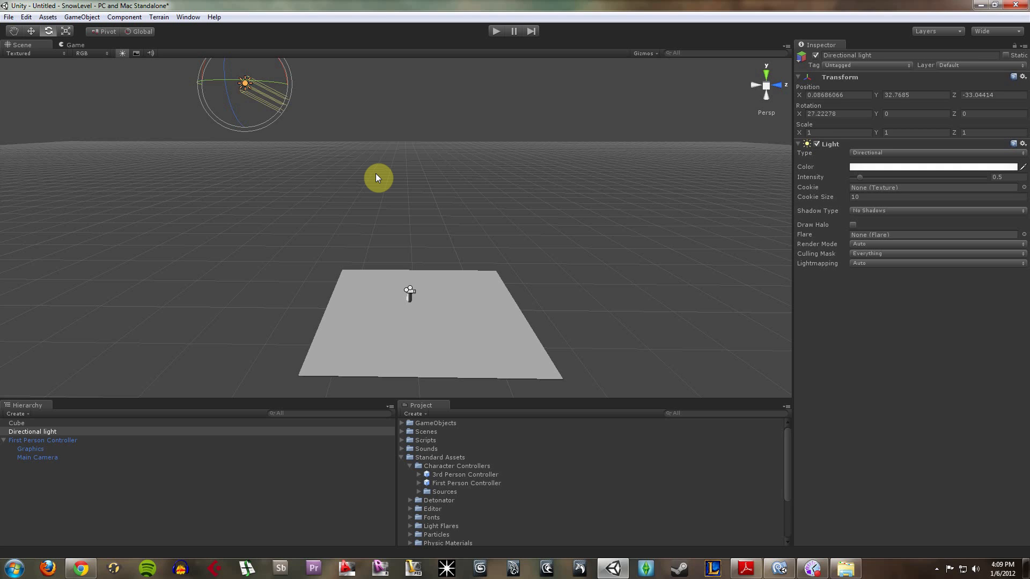
Step: Select the First Person Controller to show its components in the Inspector
click(43, 439)
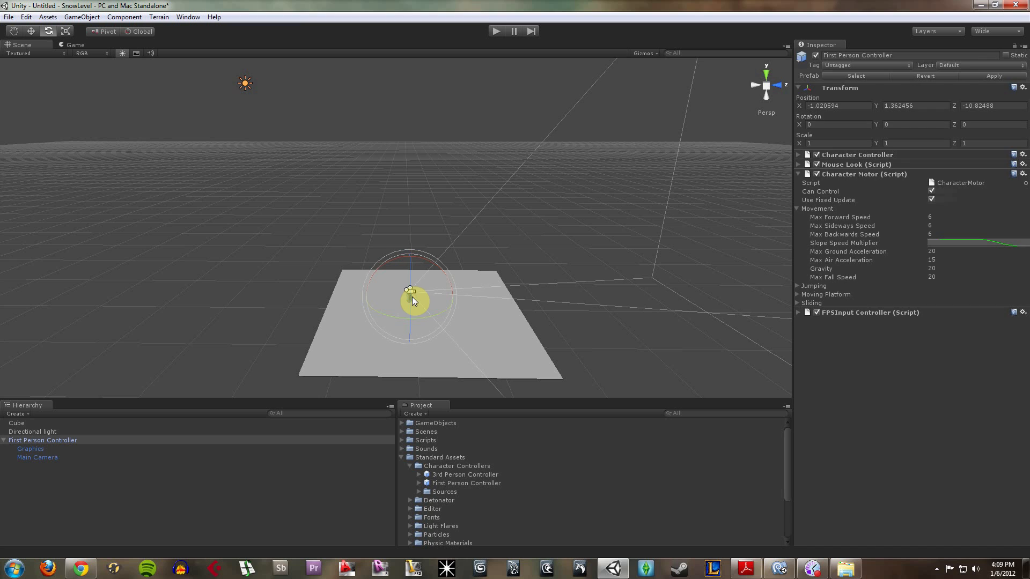
mouse_move(540, 158)
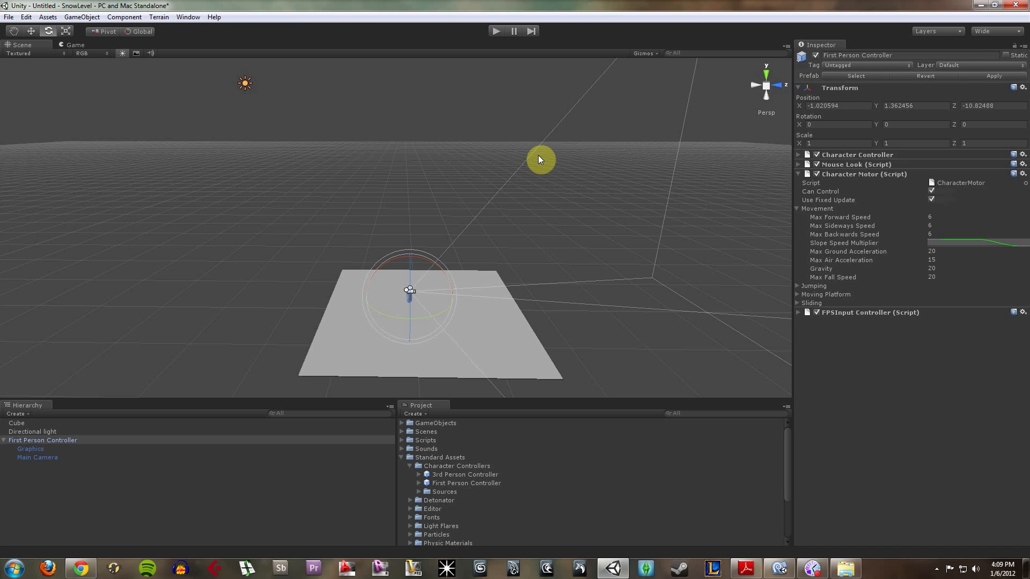
mouse_move(437, 314)
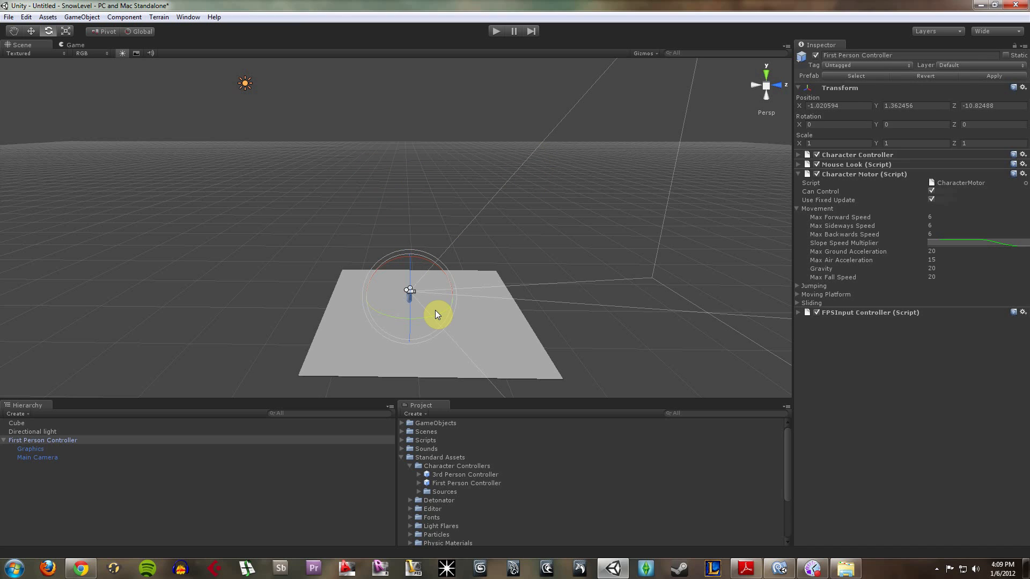